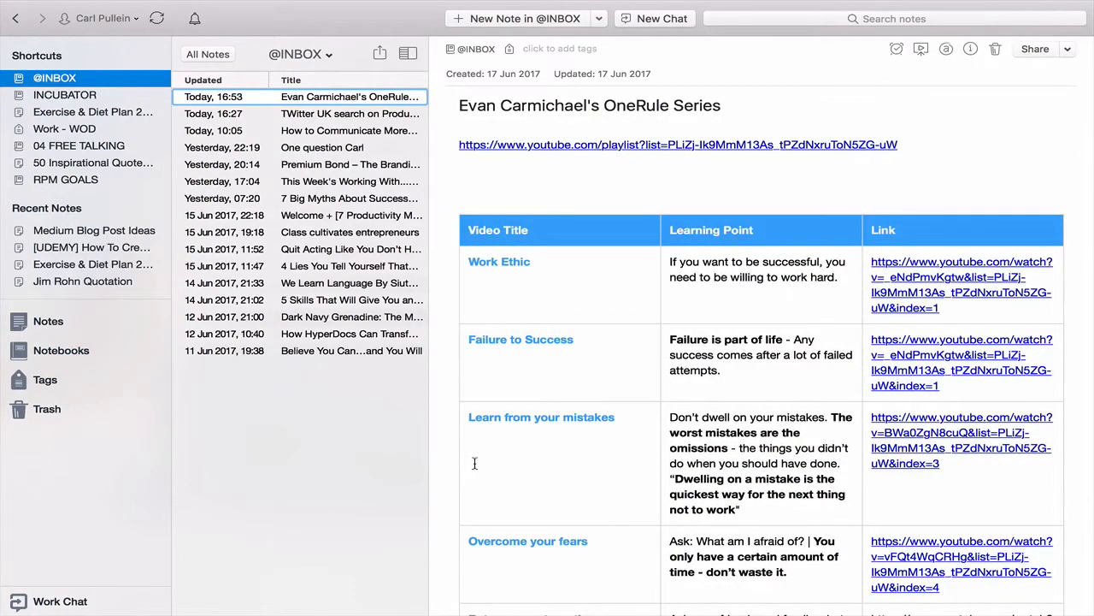
mouse_move(596, 185)
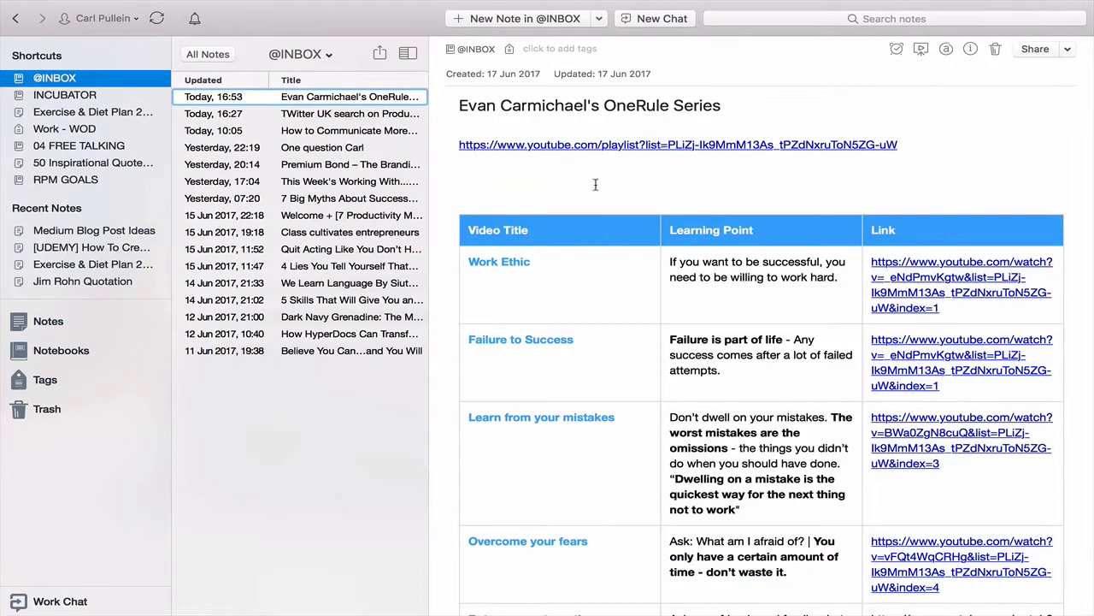
mouse_move(567, 153)
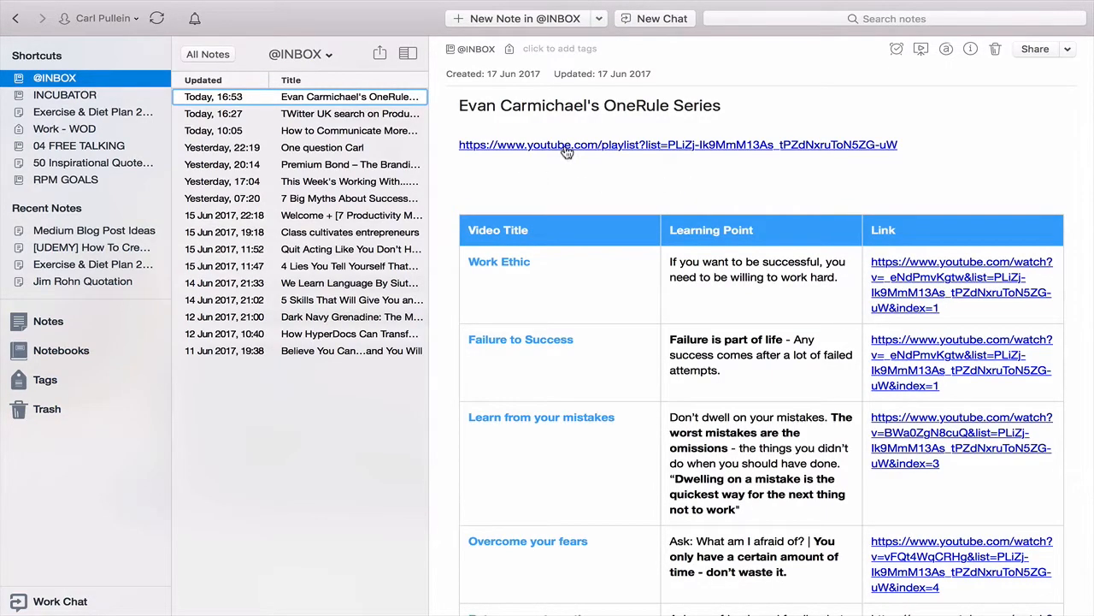
- Open the OneRule Series YouTube playlist link under the note title in Safari
left_click(678, 144)
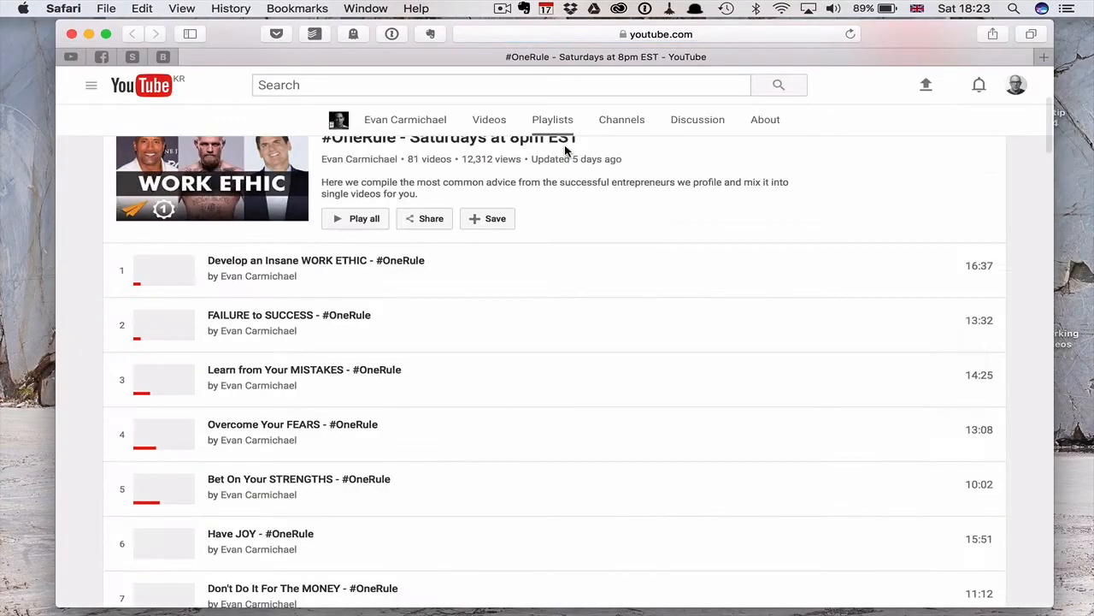
scroll("up", 3)
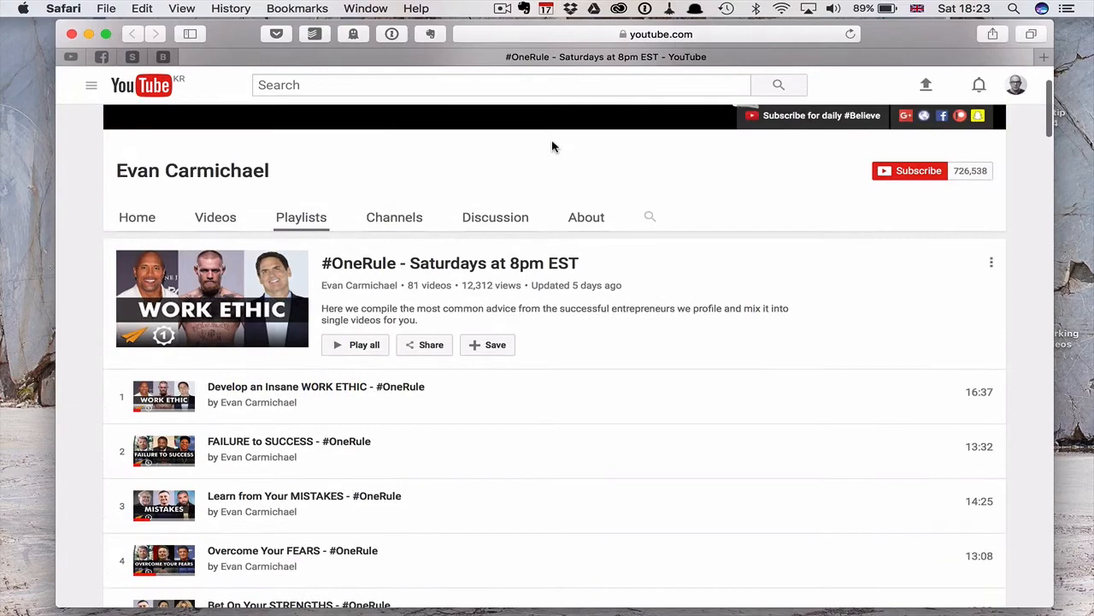
scroll("down", 3)
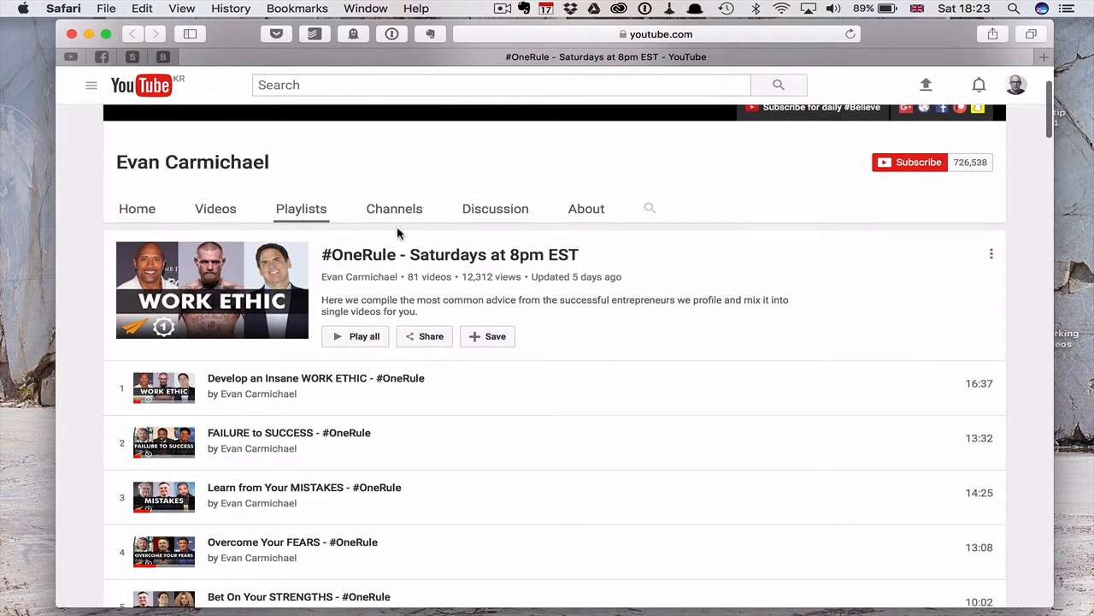
scroll("down", 3)
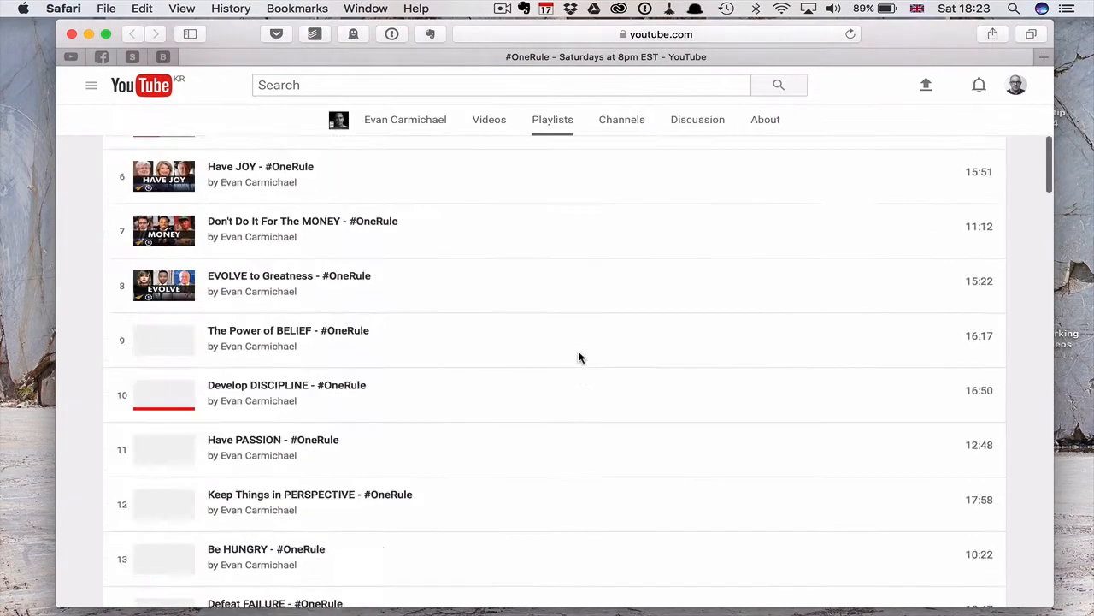
scroll("down", 3)
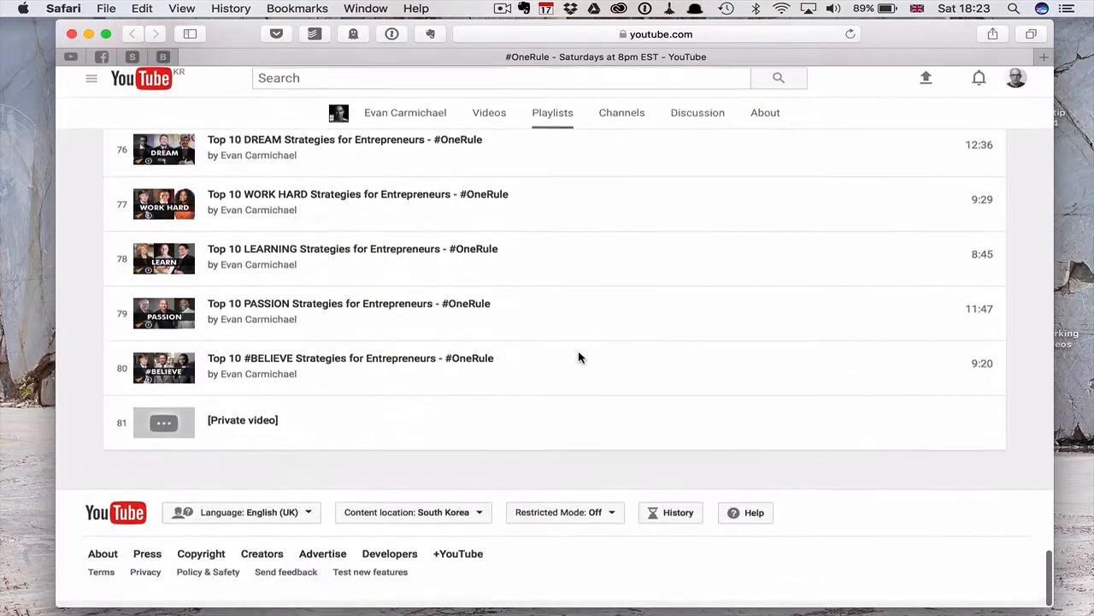
scroll("up", 3)
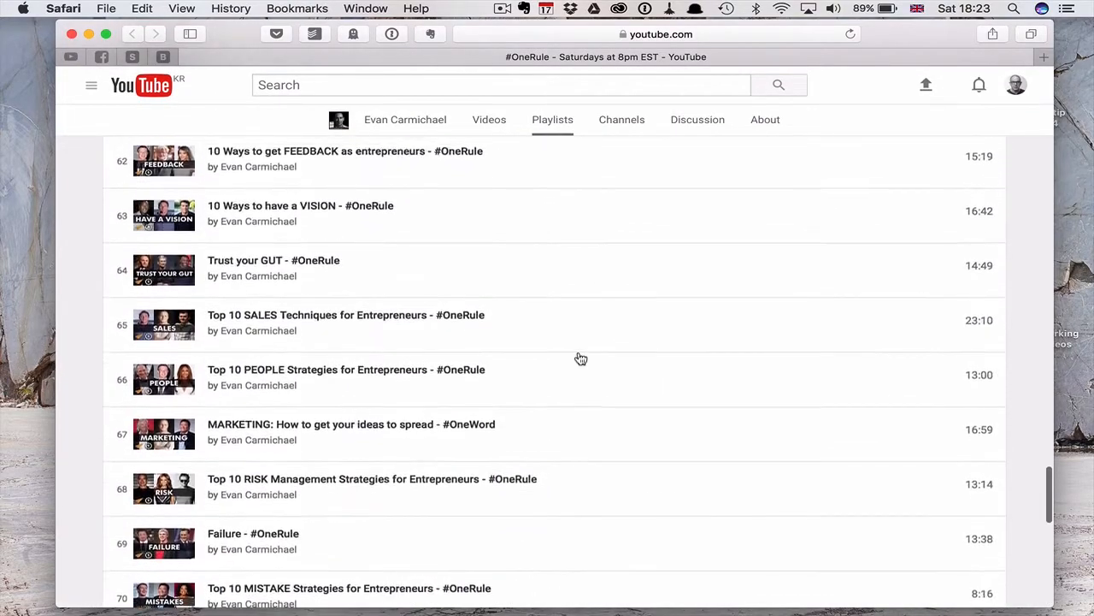
scroll("up", 3)
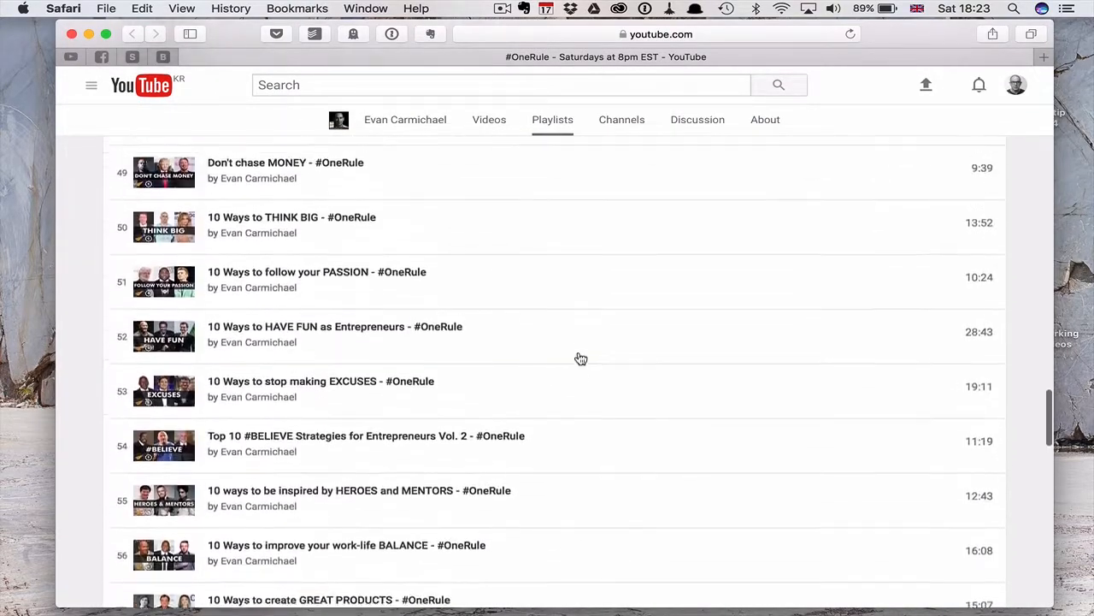
scroll("up", 3)
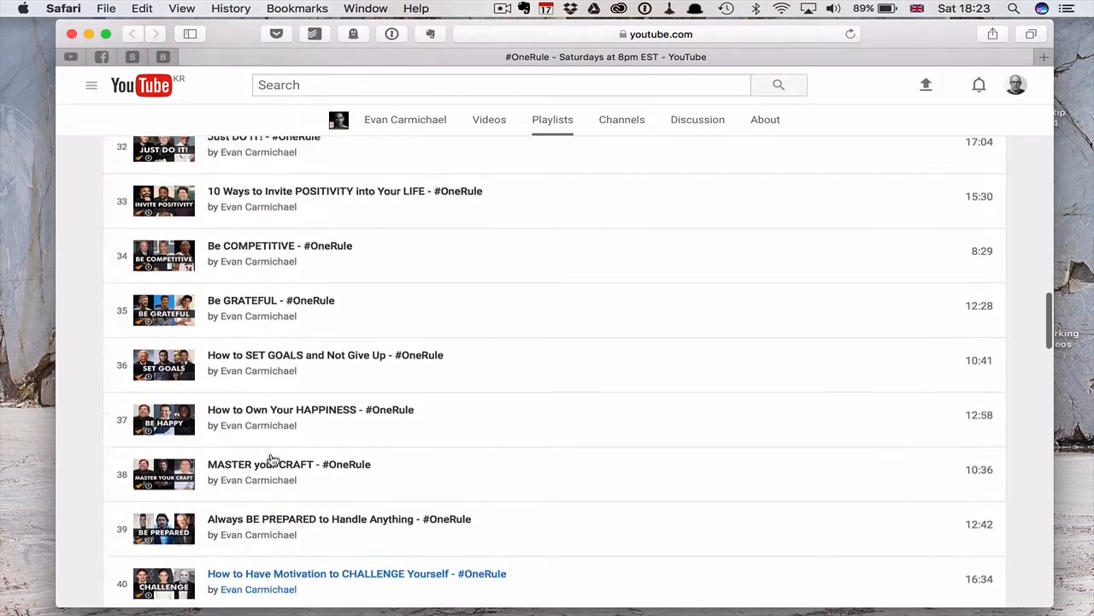
scroll("up", 3)
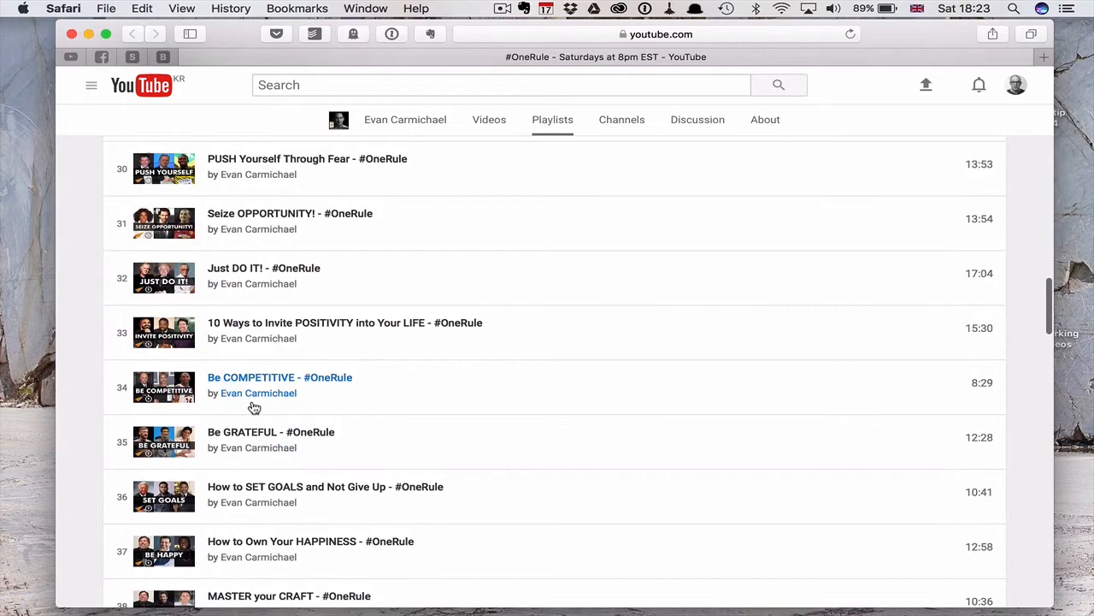
scroll("up", 3)
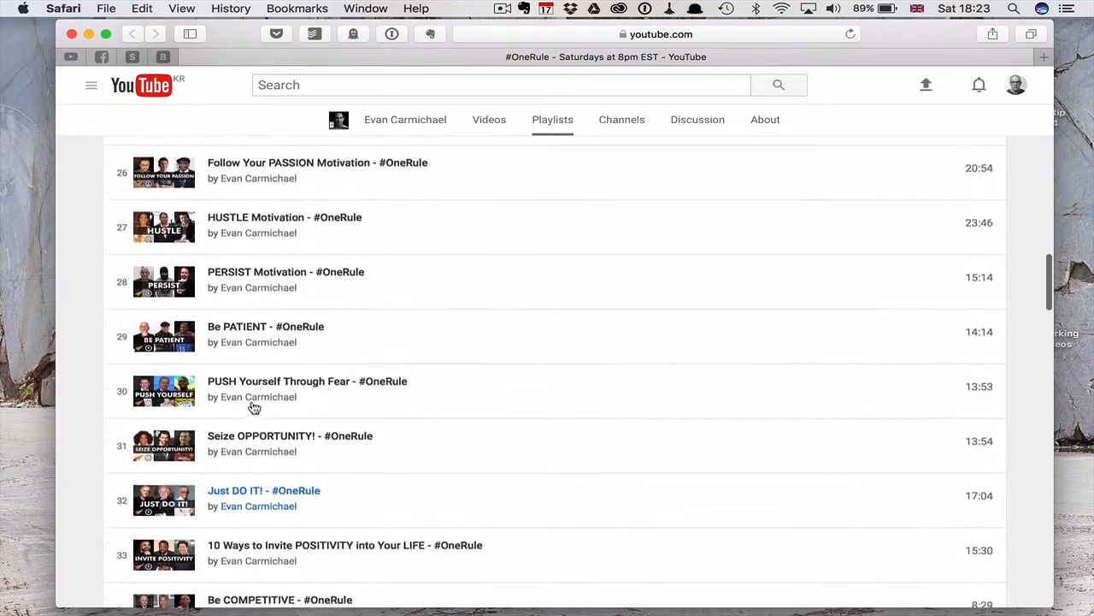
scroll("up", 3)
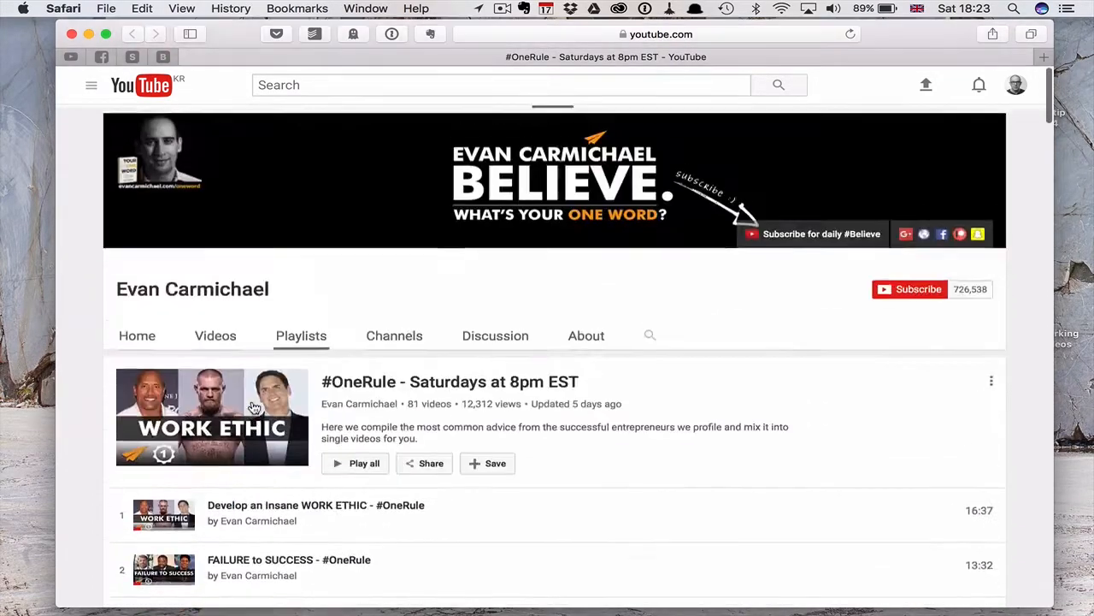
scroll("down", 3)
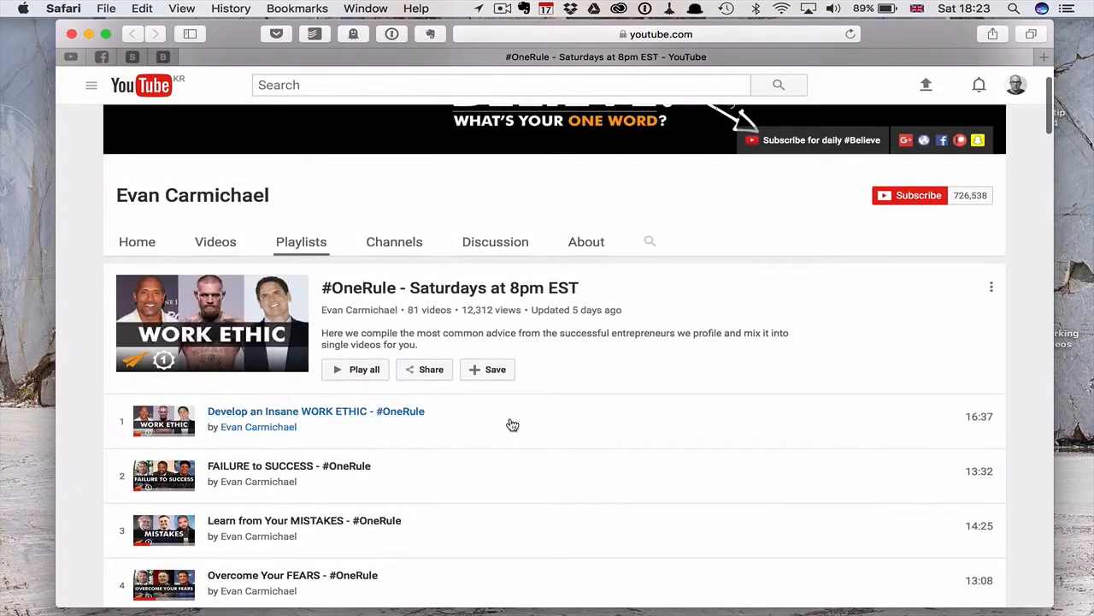
mouse_move(562, 454)
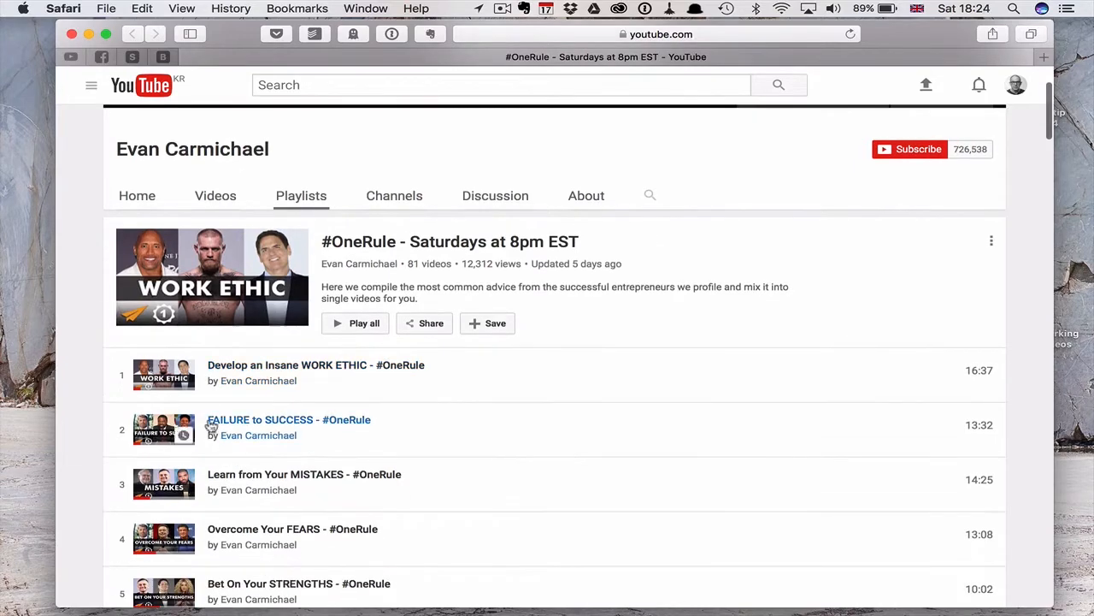
scroll("down", 3)
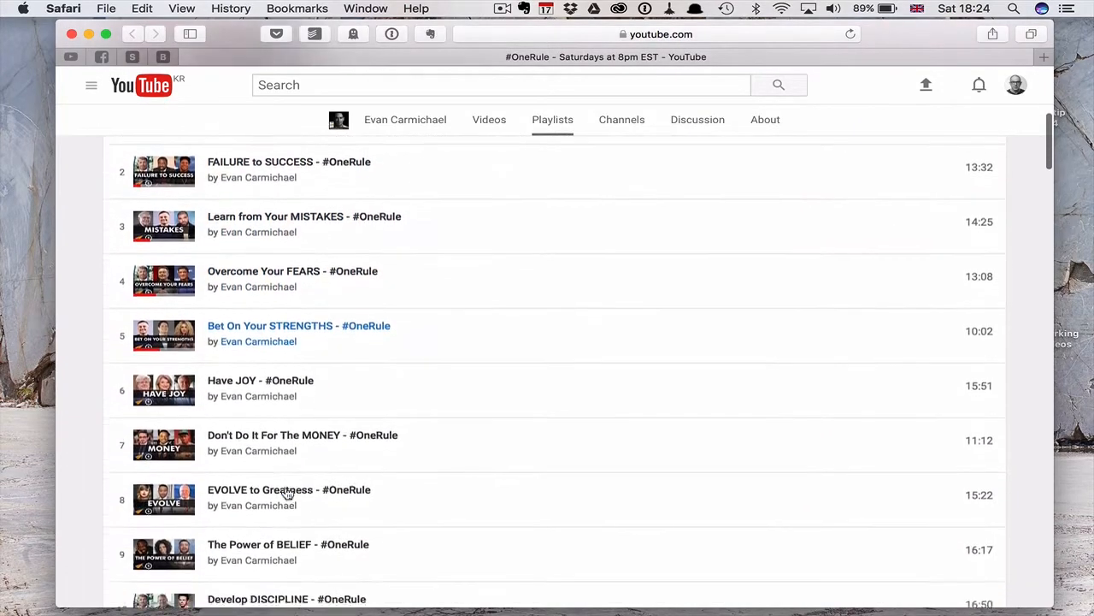
scroll("down", 3)
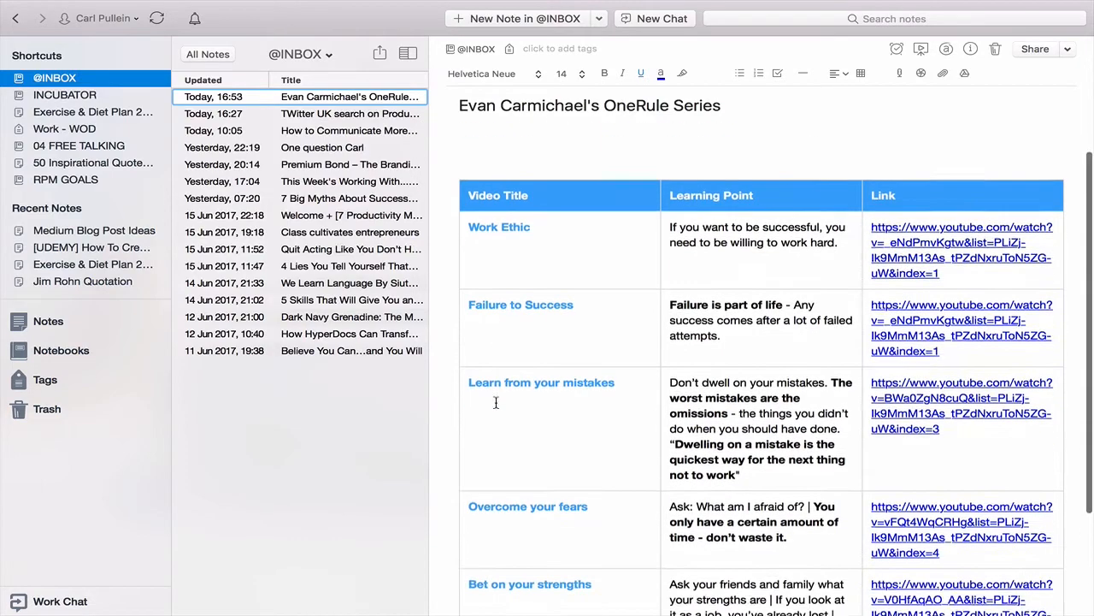
- Open the Work Ethic row's YouTube link from the table's Link cell
scroll("up", 3)
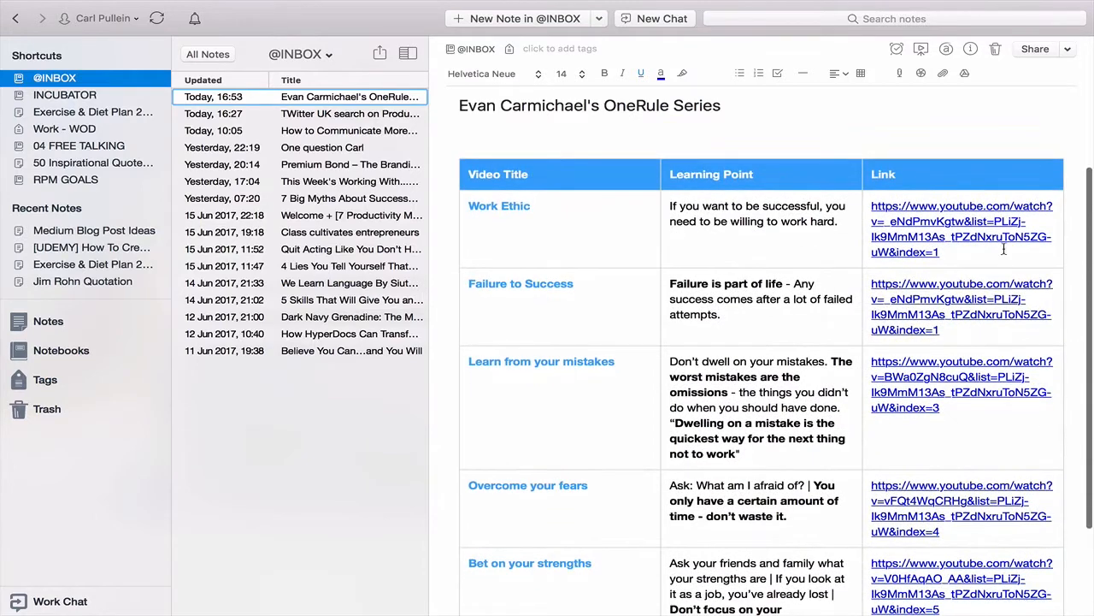
mouse_move(942, 226)
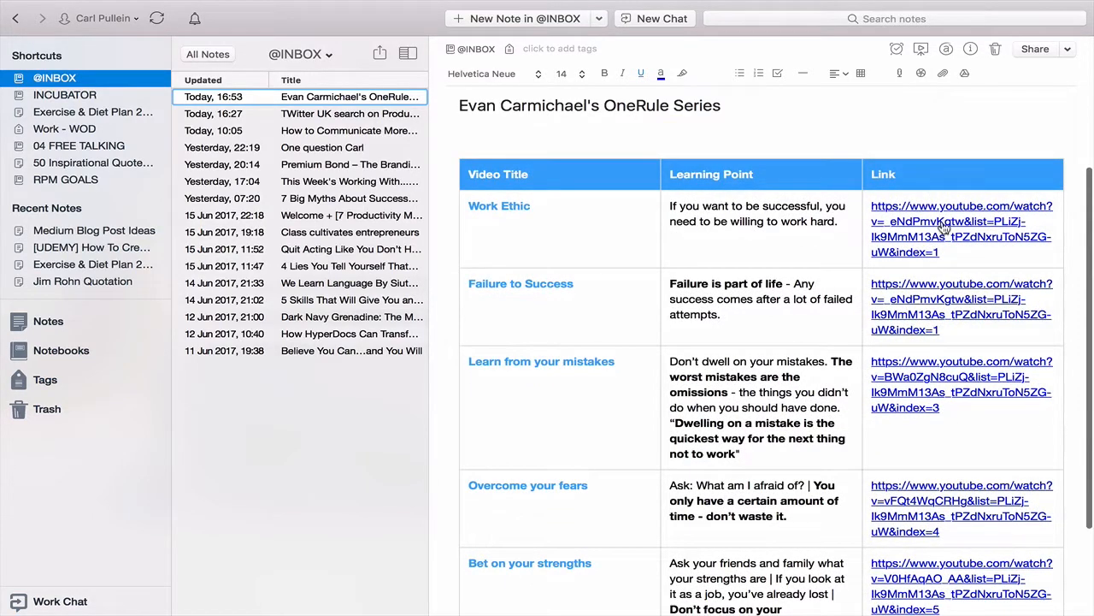
left_click(962, 222)
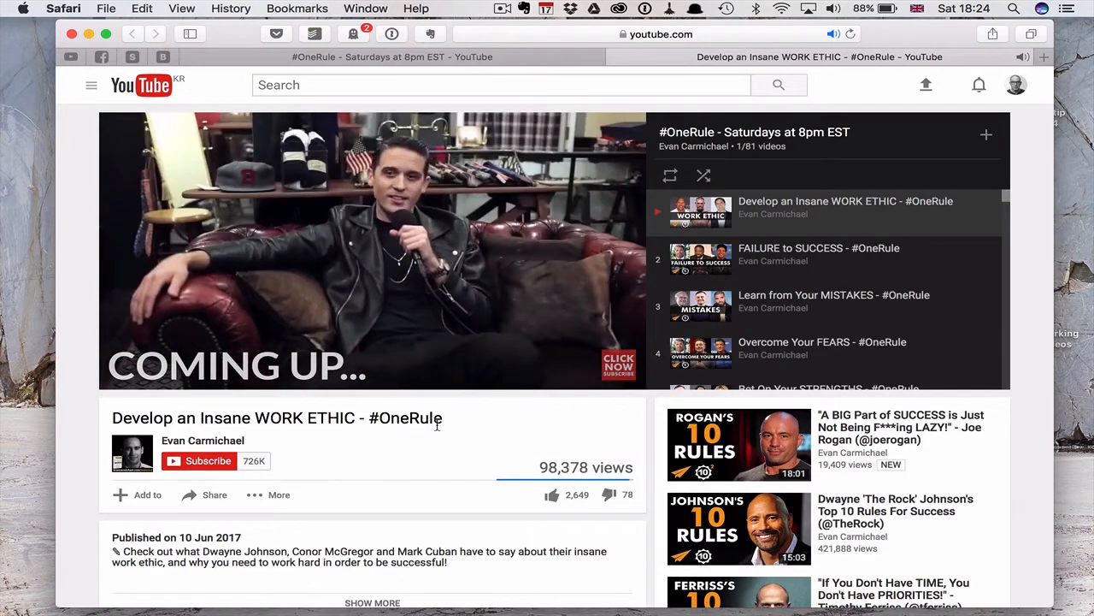
mouse_move(492, 418)
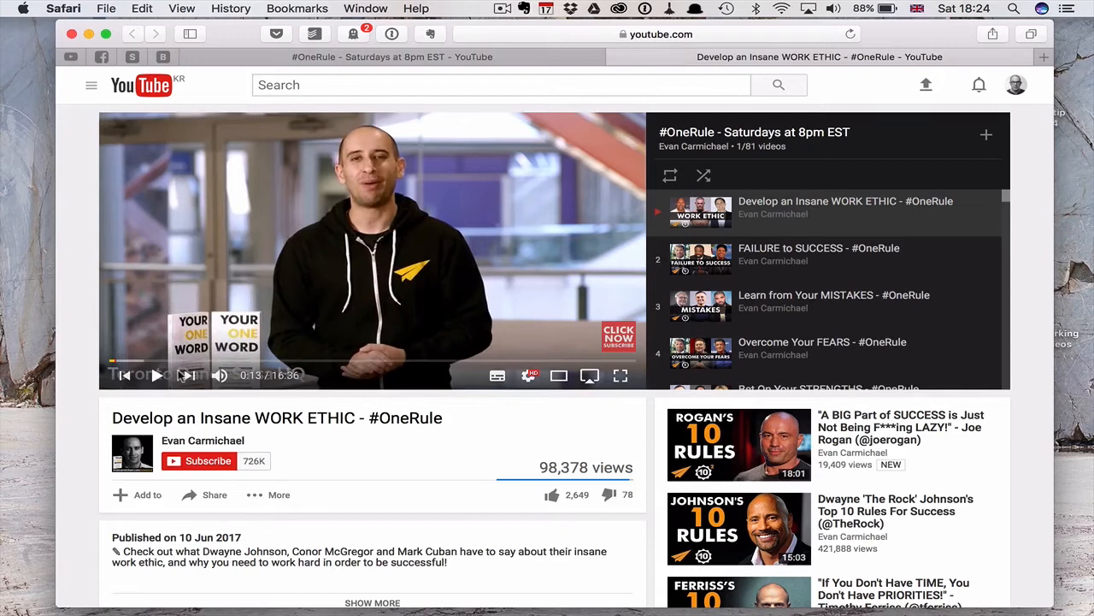
mouse_move(268, 360)
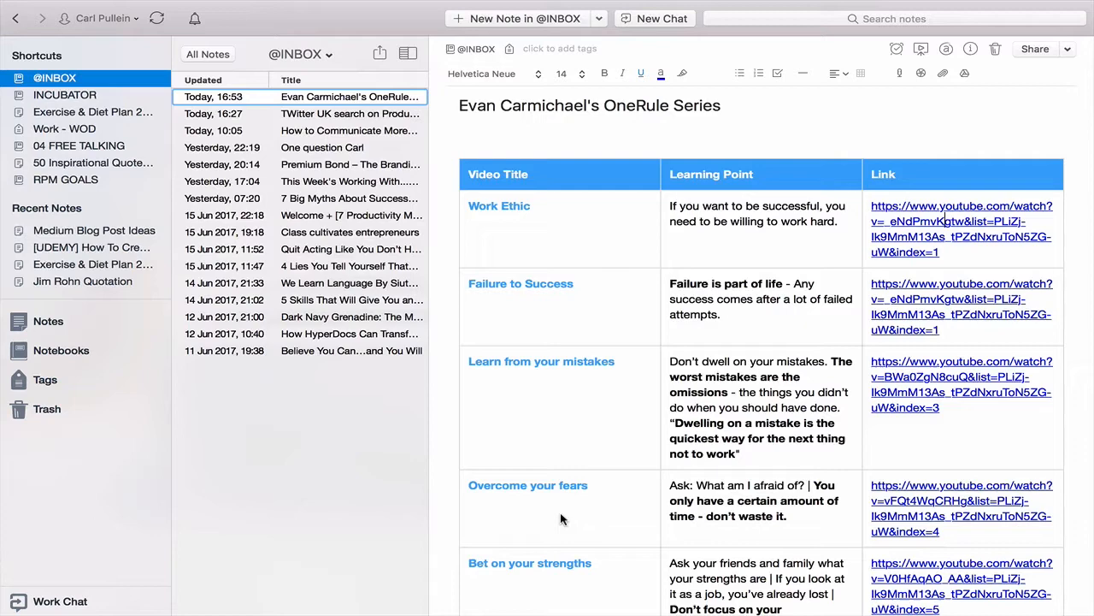
- Scroll through the OneRule table from Work Ethic down to Bet on your strengths
scroll("down", 3)
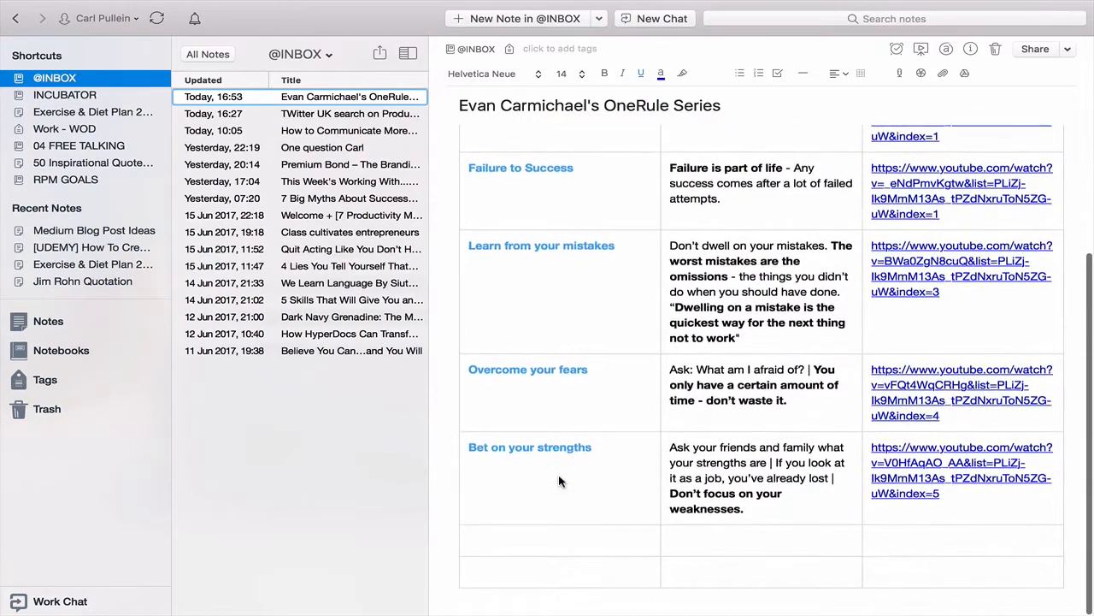
mouse_move(585, 555)
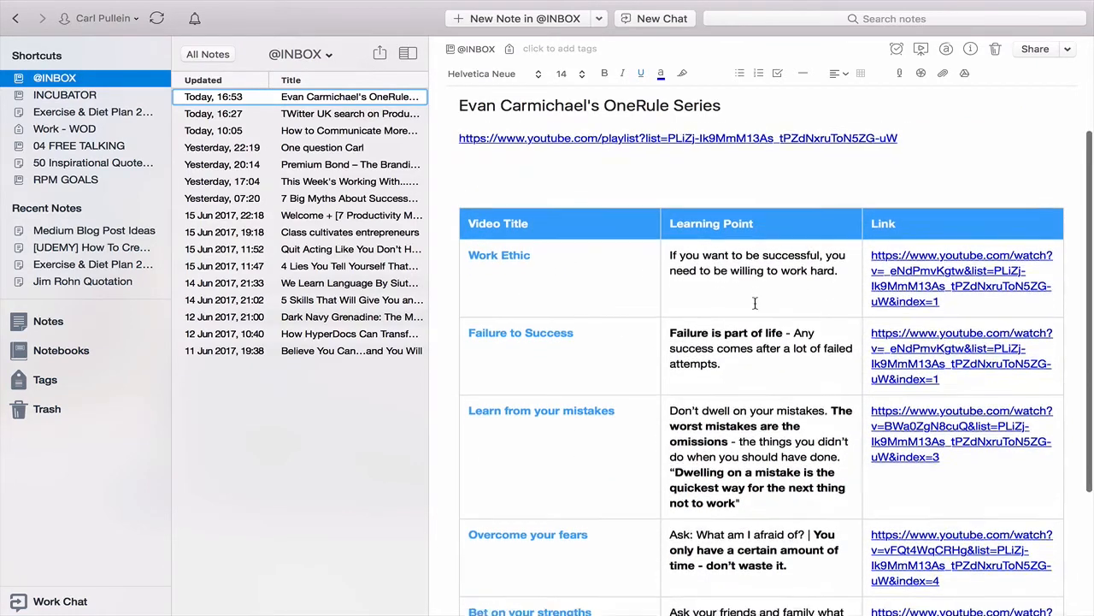
scroll("down", 3)
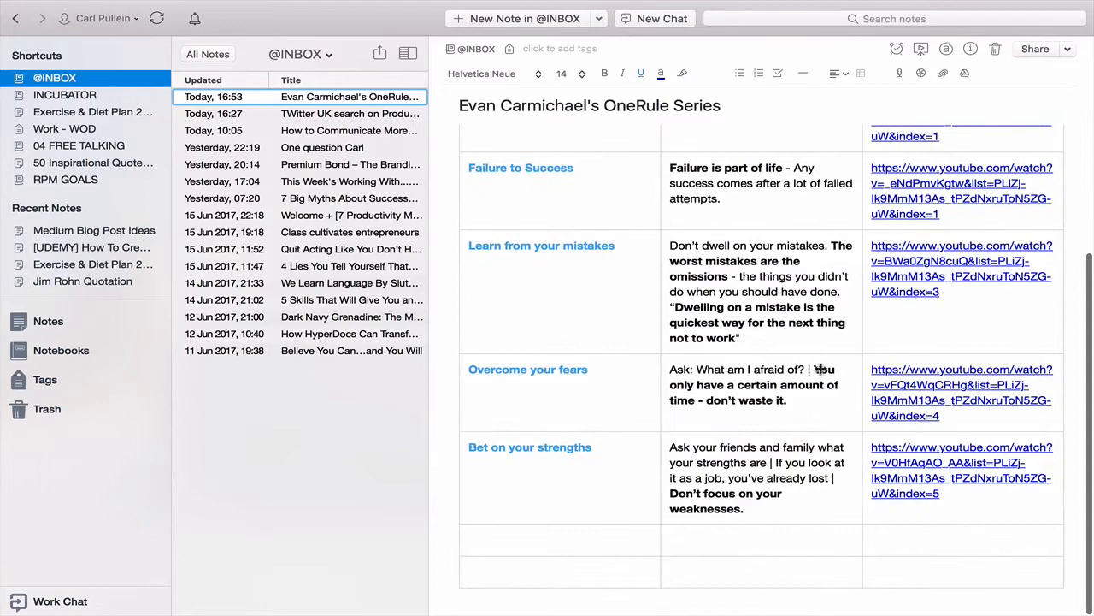
scroll("up", 3)
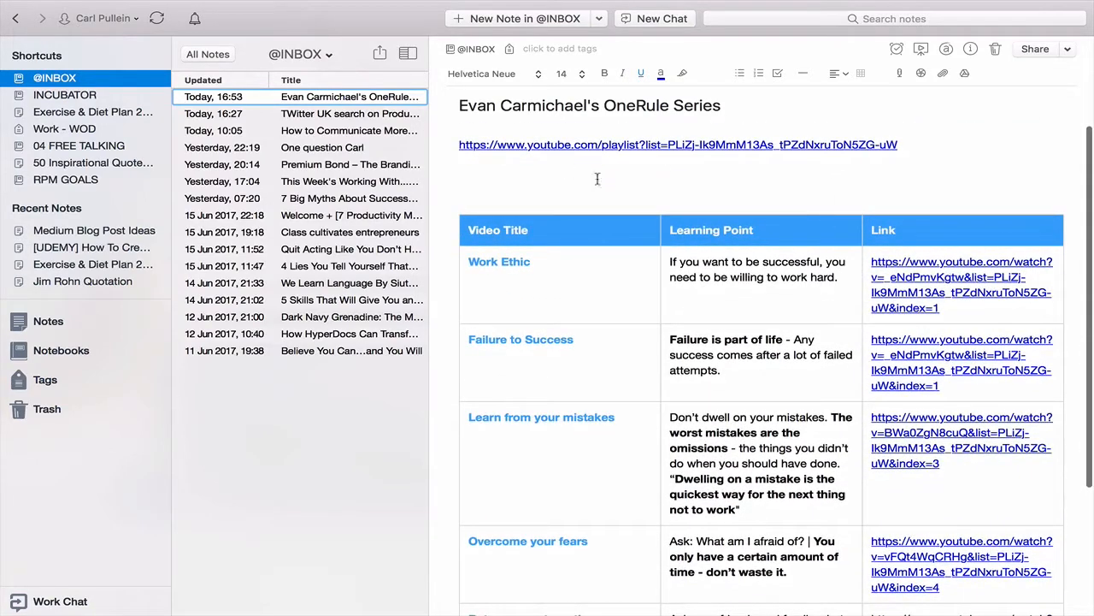
mouse_move(563, 313)
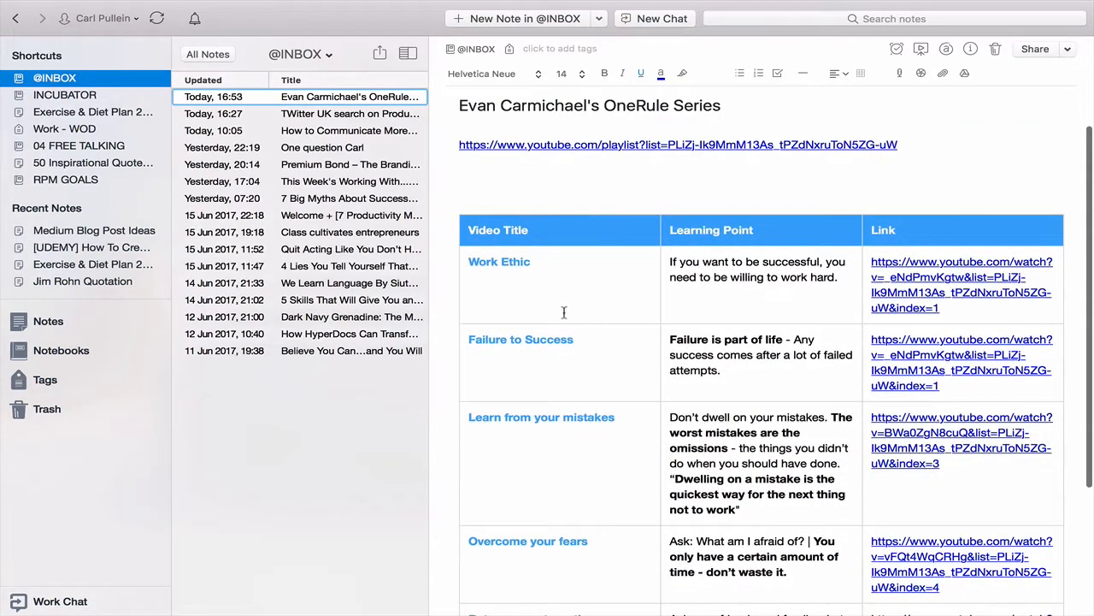
mouse_move(844, 281)
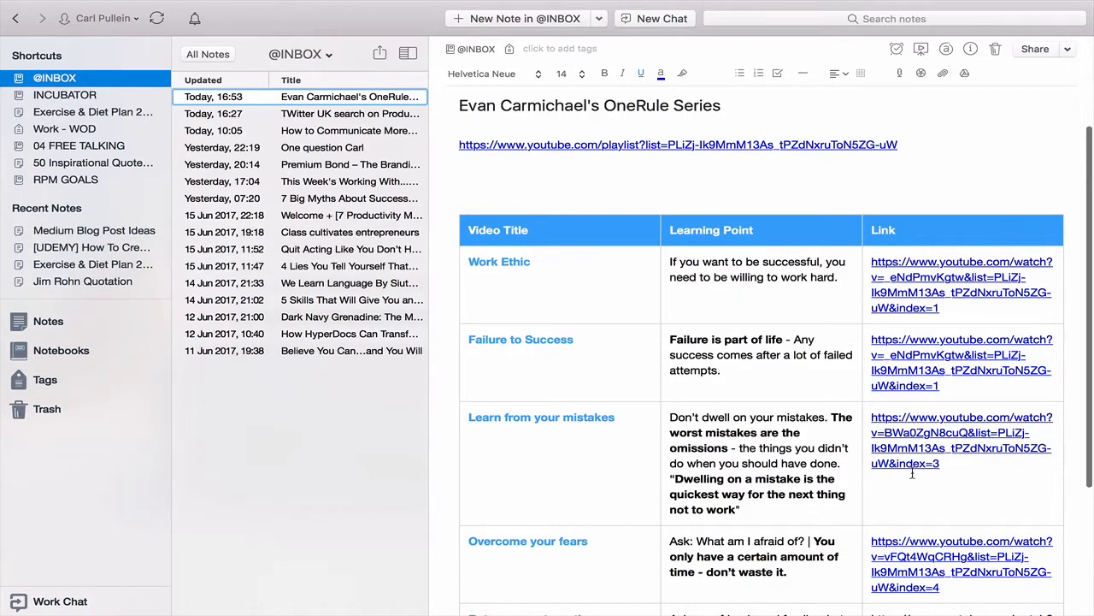
scroll("down", 3)
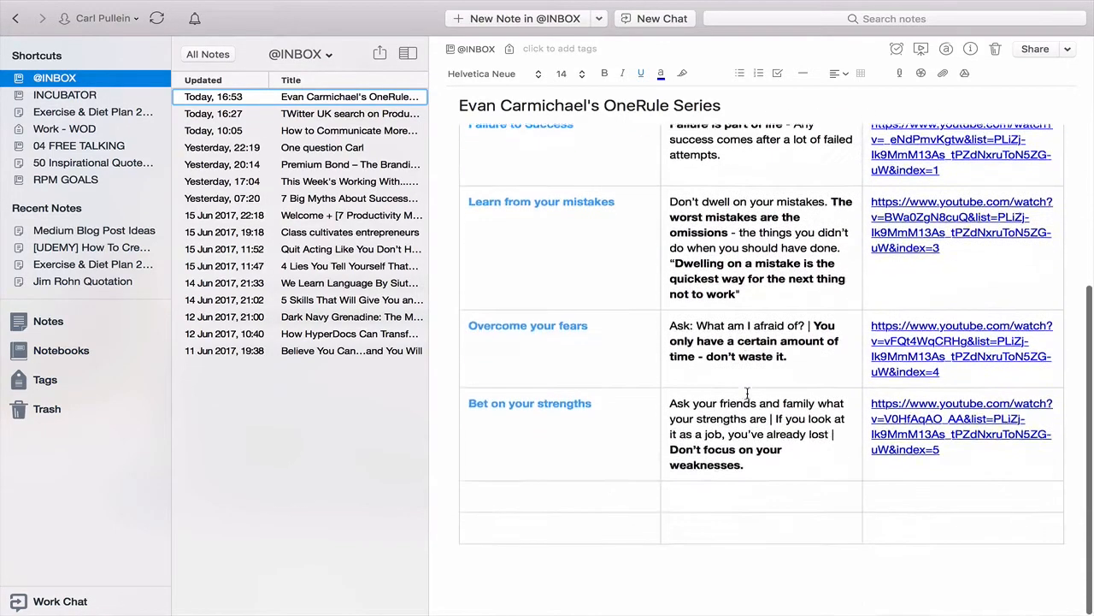
scroll("up", 3)
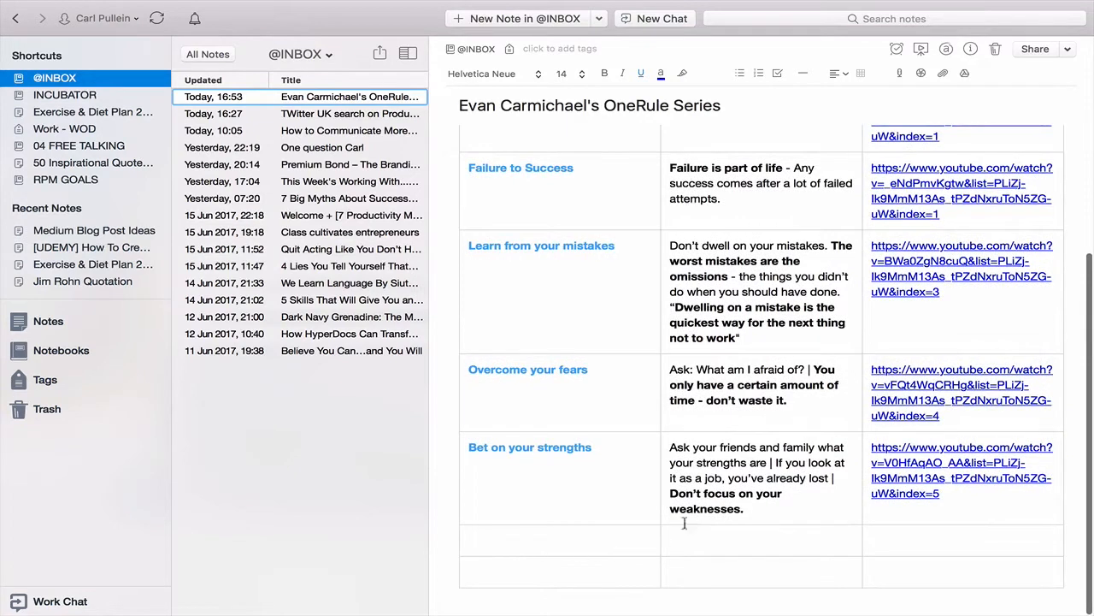
- Shade the table's bottom-left cell blue through Table Properties' cell background color
left_click(560, 571)
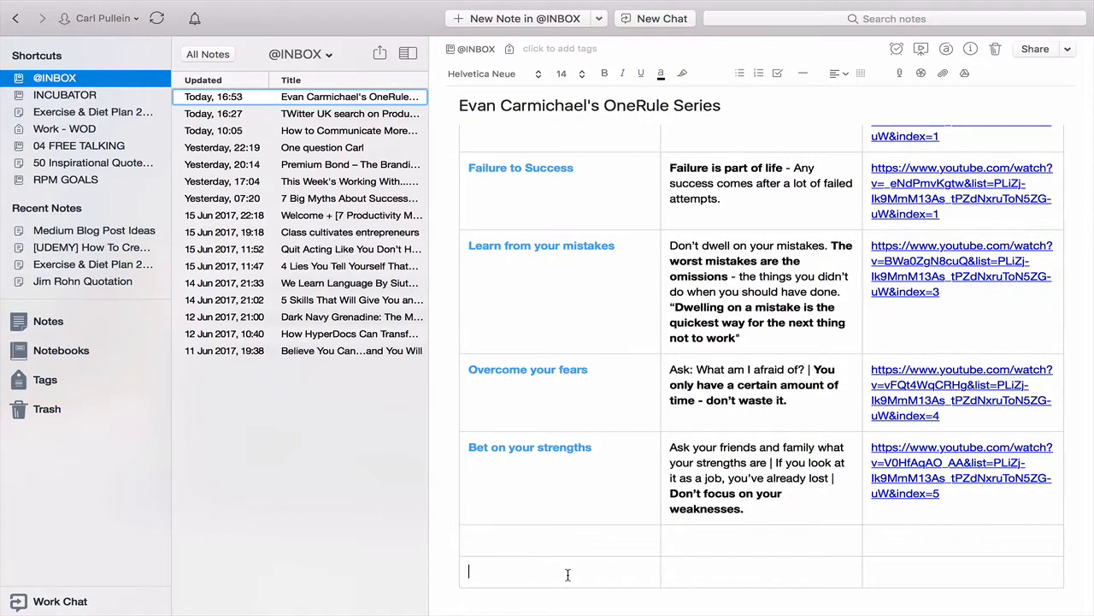
mouse_move(499, 532)
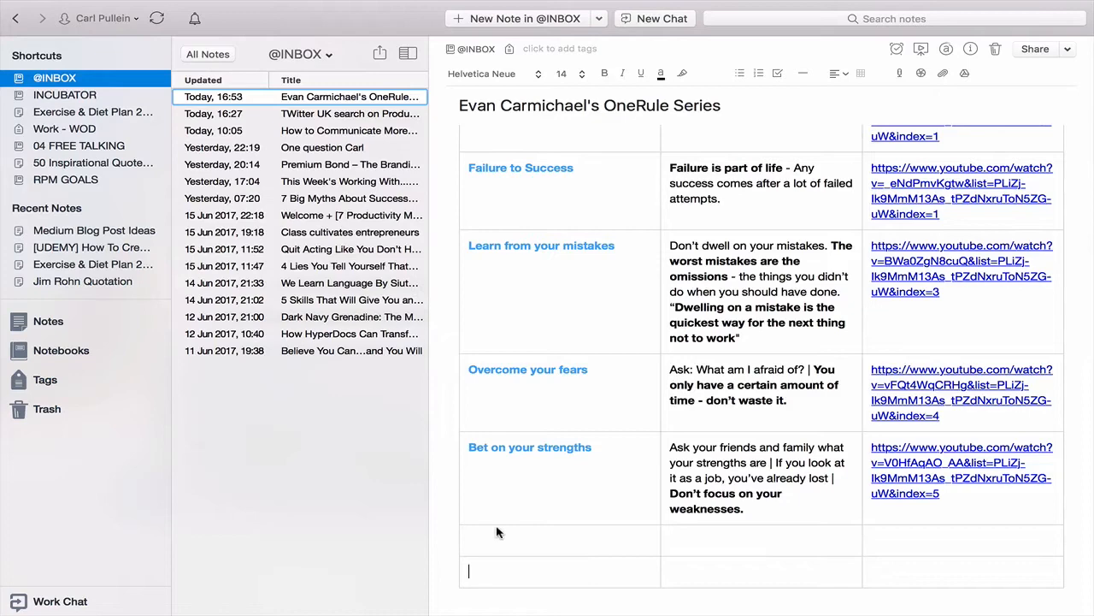
mouse_move(509, 588)
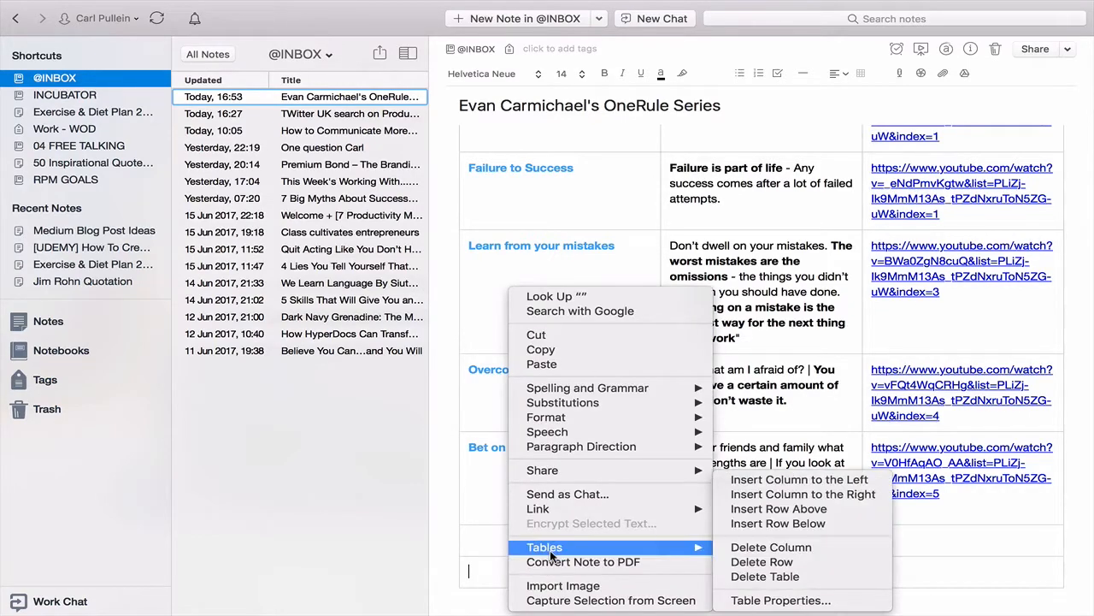
mouse_move(781, 600)
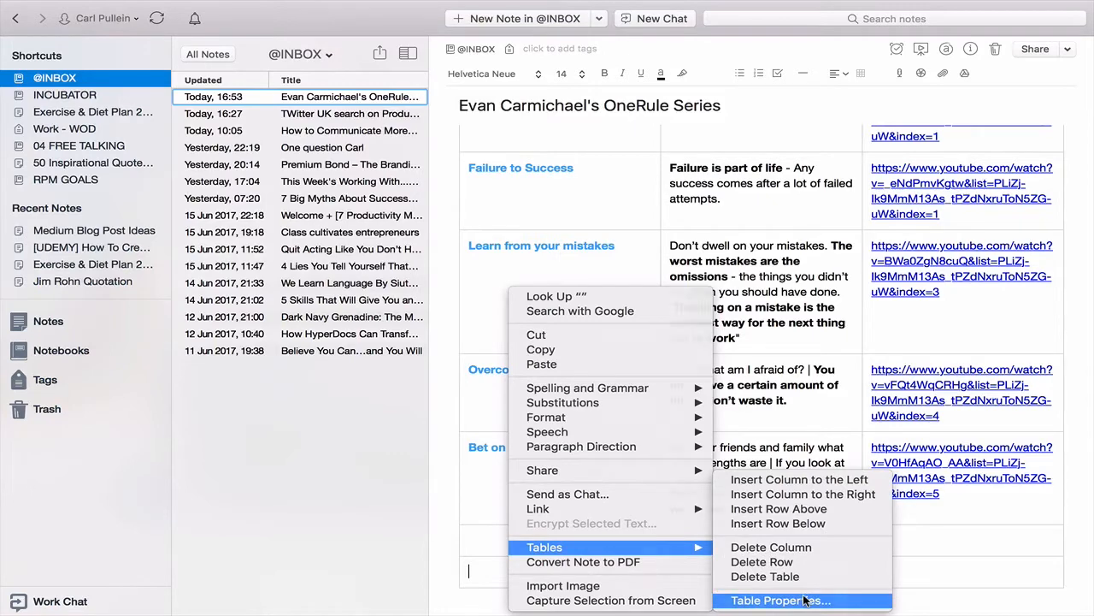
left_click(779, 599)
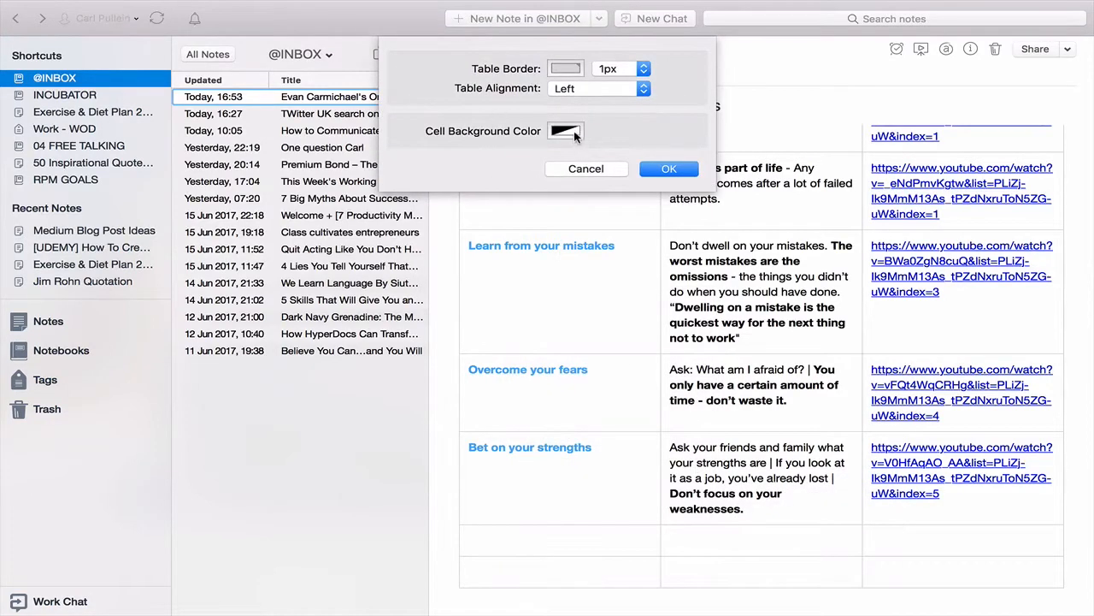
left_click(565, 131)
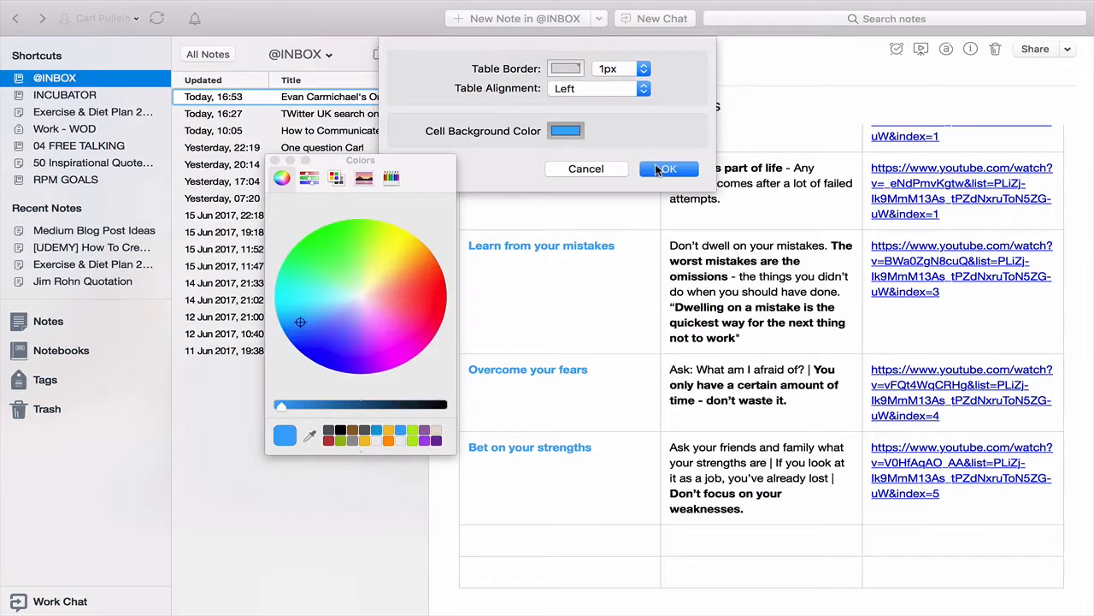
left_click(668, 168)
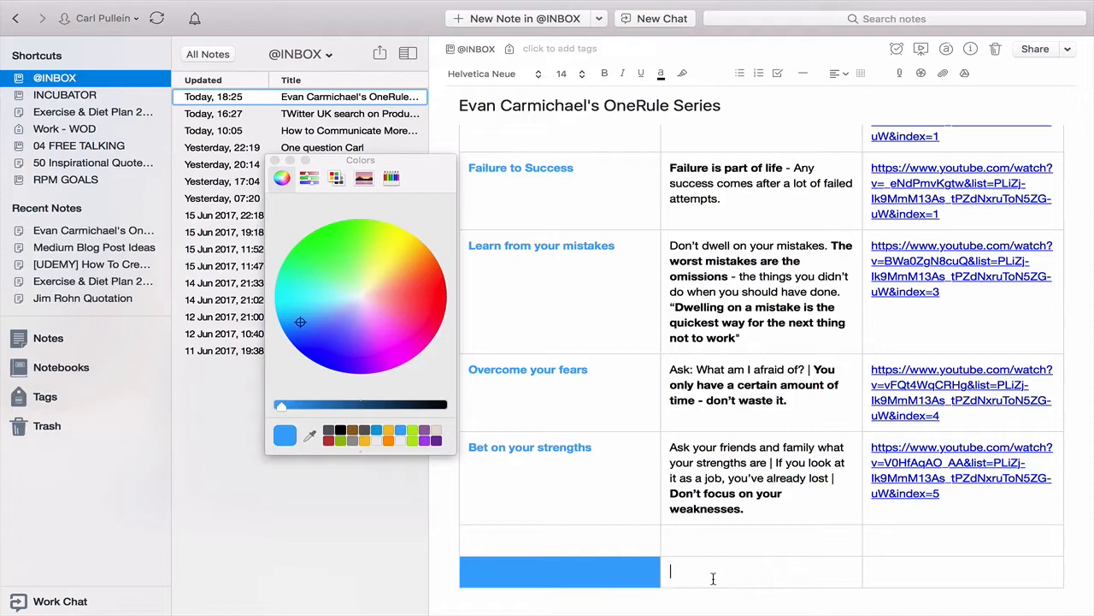
mouse_move(890, 582)
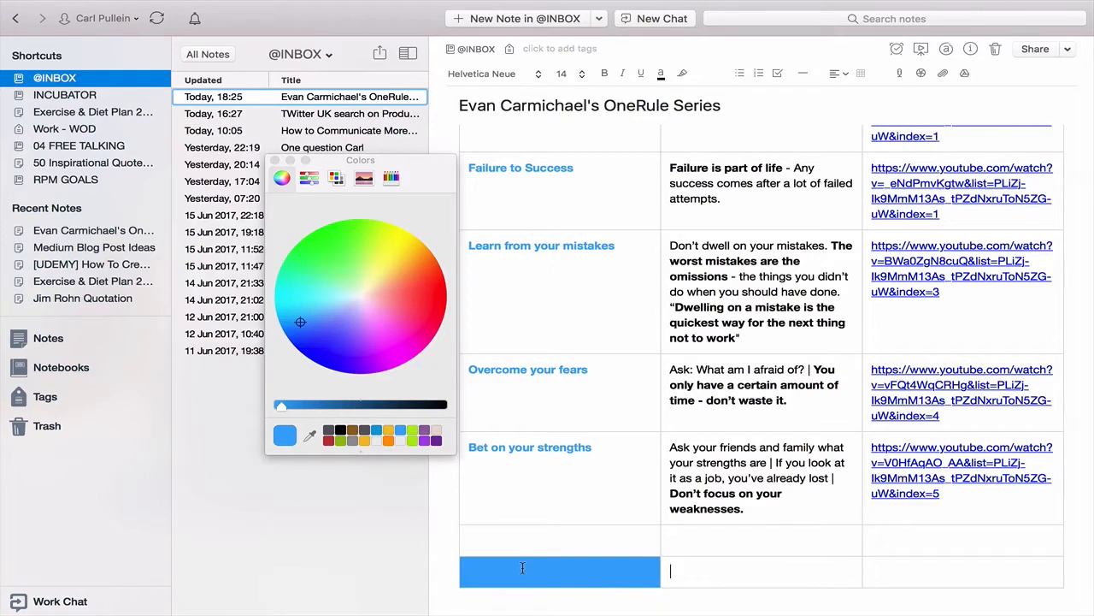
scroll("up", 3)
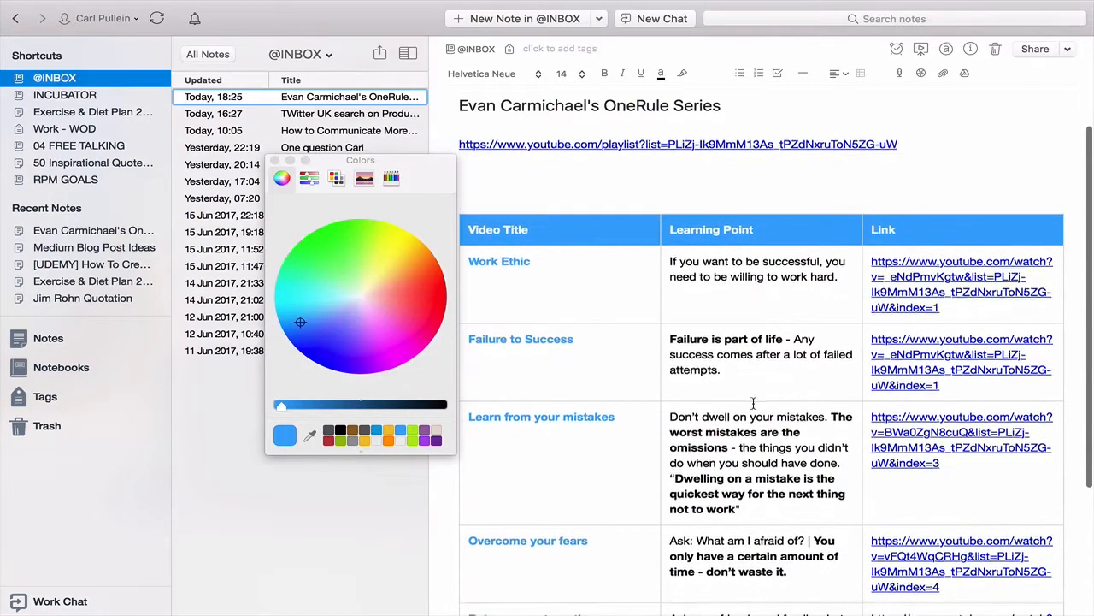
scroll("down", 3)
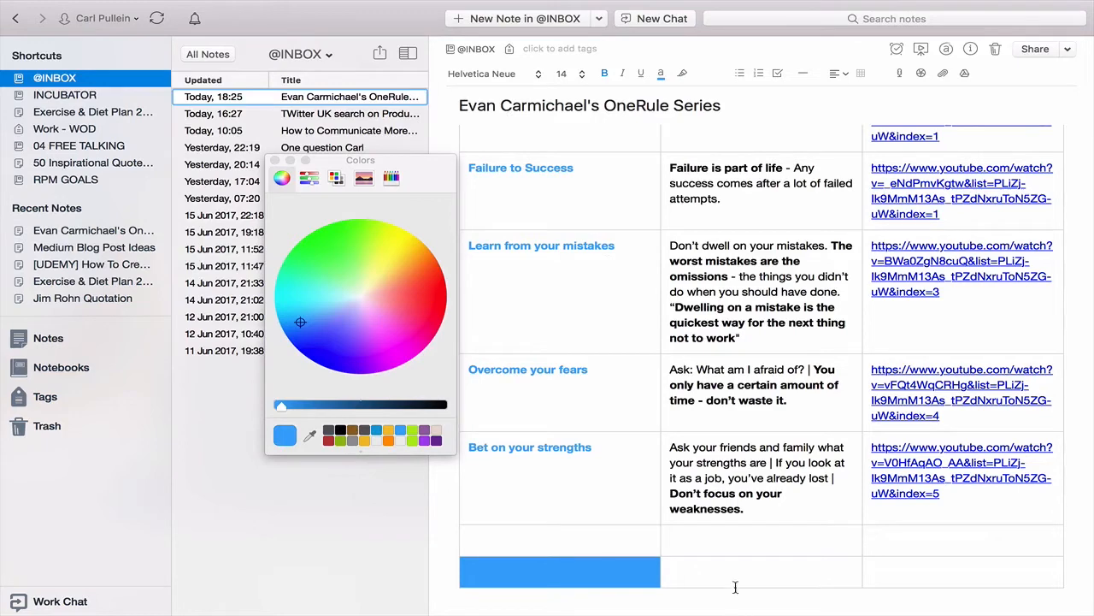
right_click(731, 572)
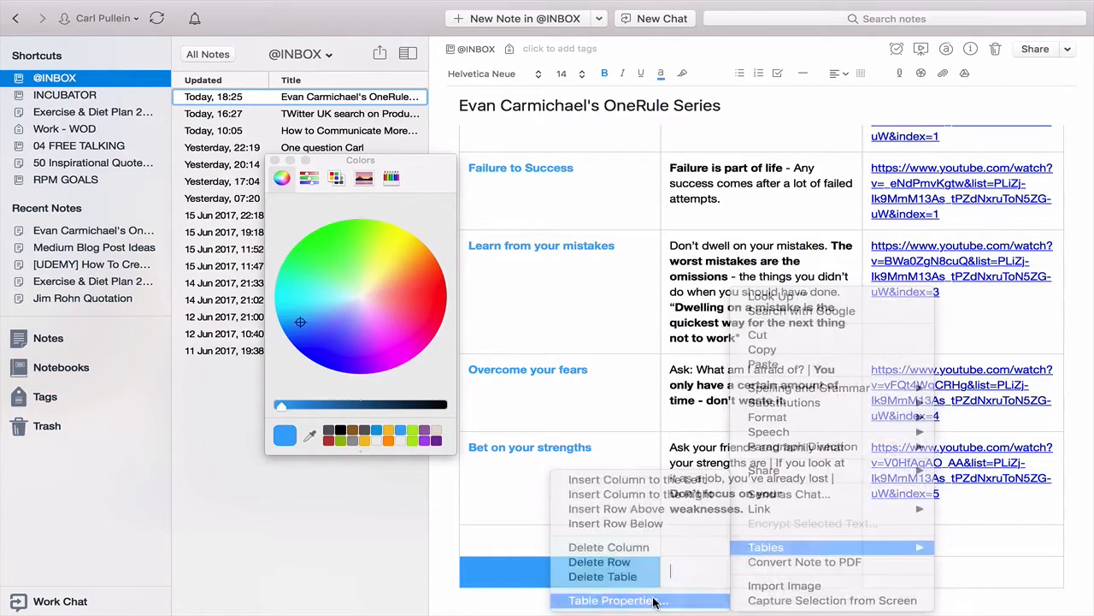
left_click(614, 600)
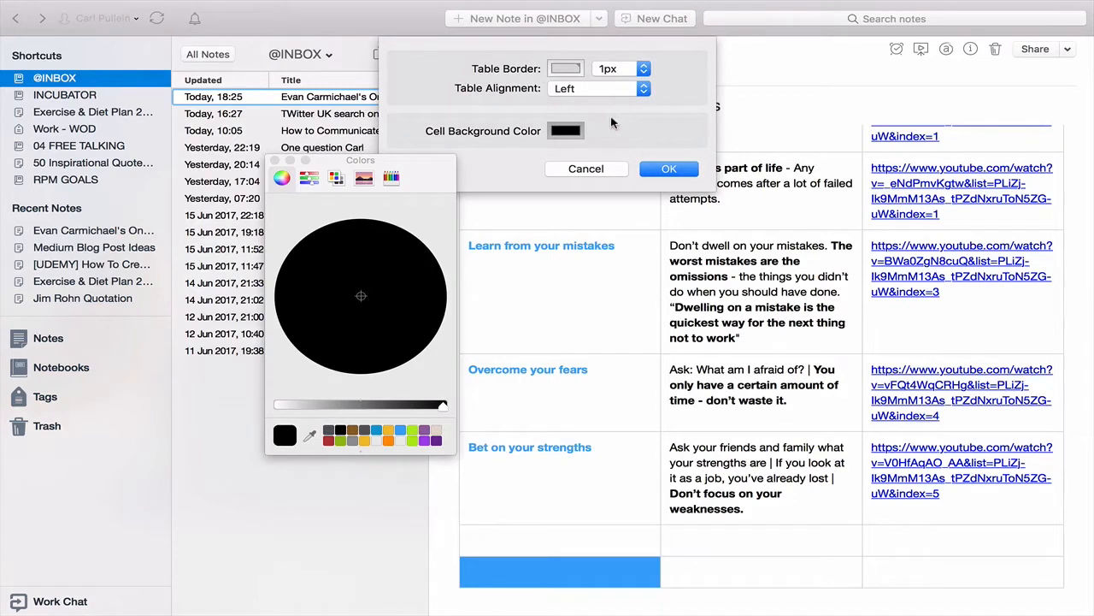
mouse_move(593, 157)
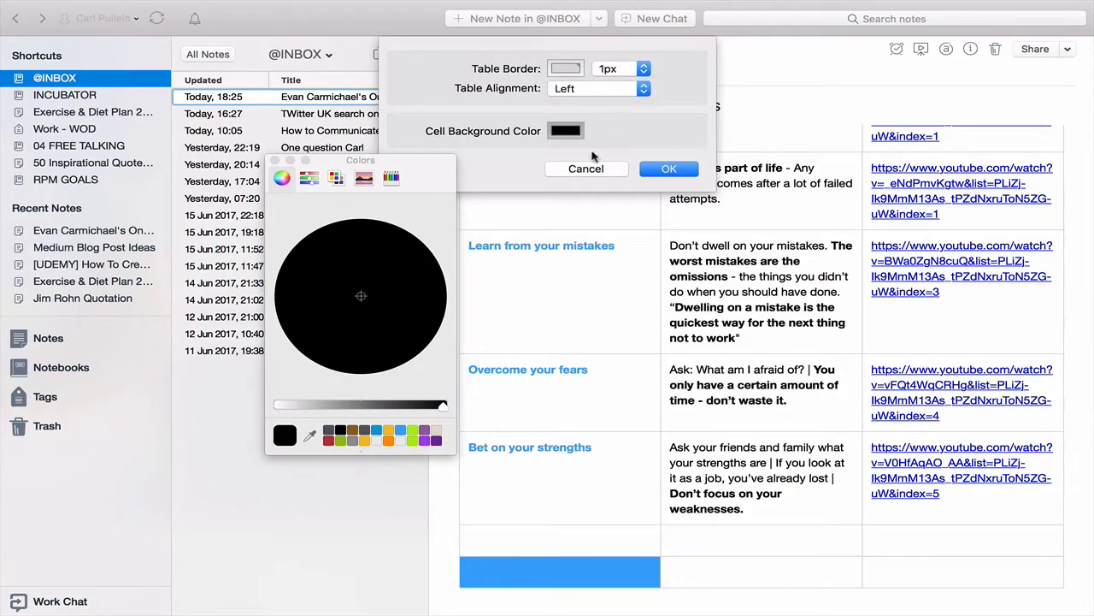
left_click(669, 168)
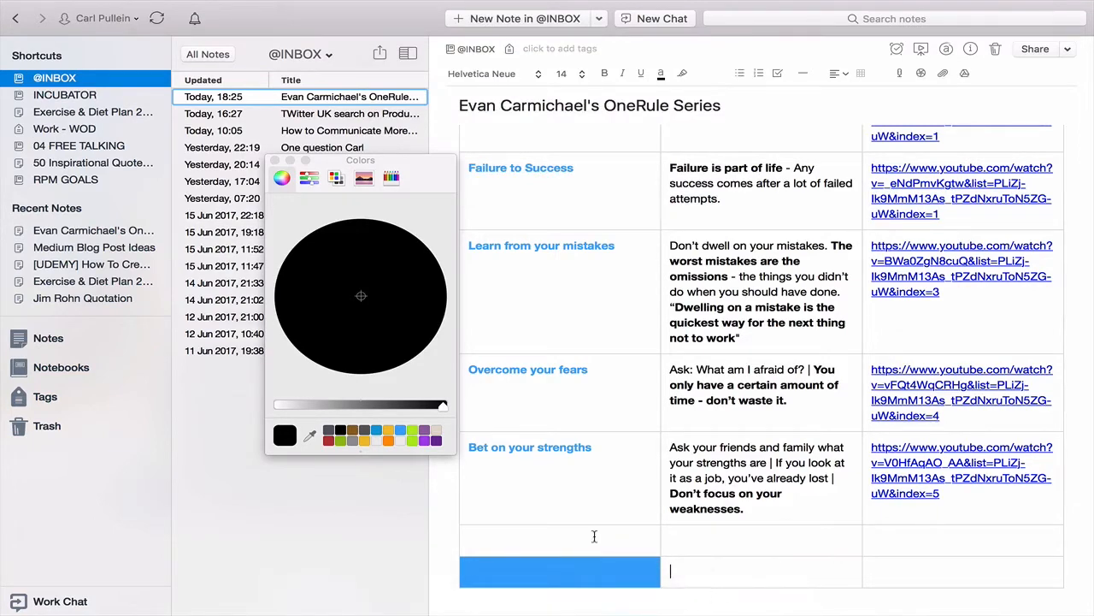
scroll("up", 3)
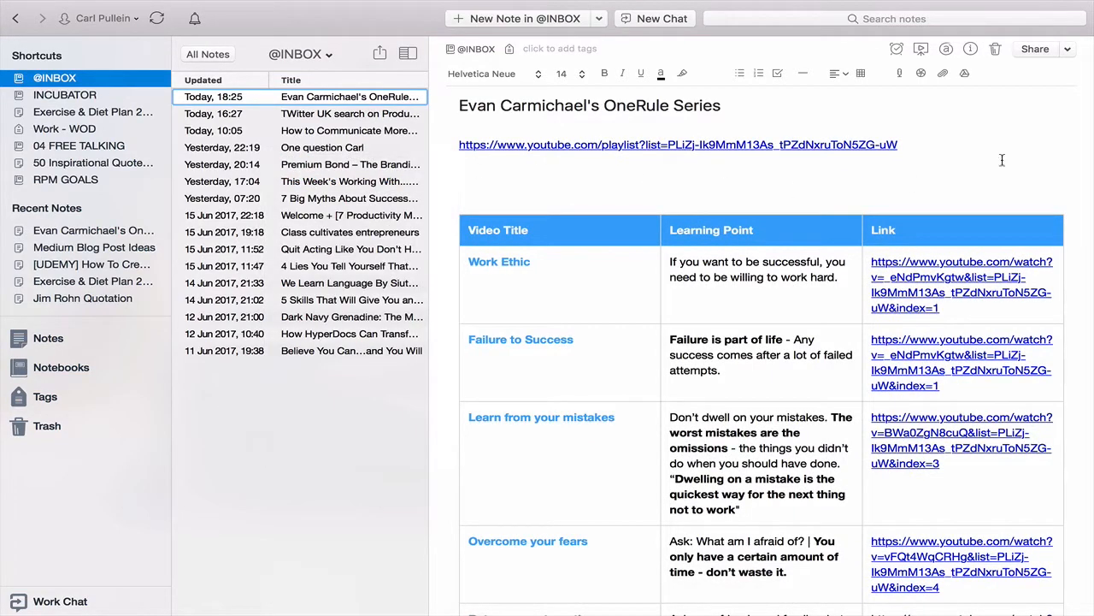
mouse_move(1039, 103)
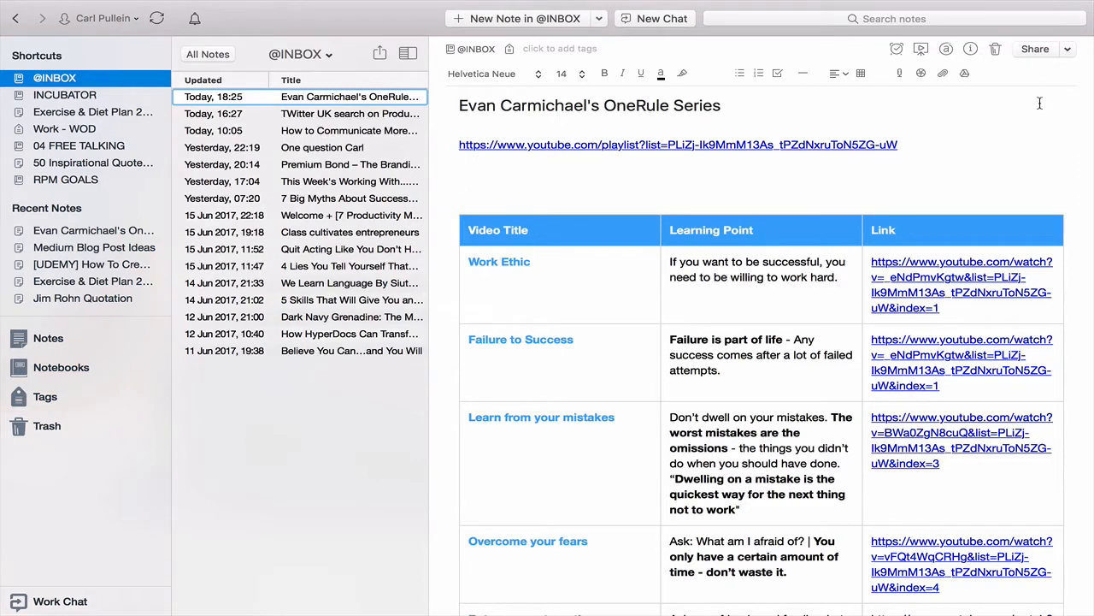
mouse_move(1057, 138)
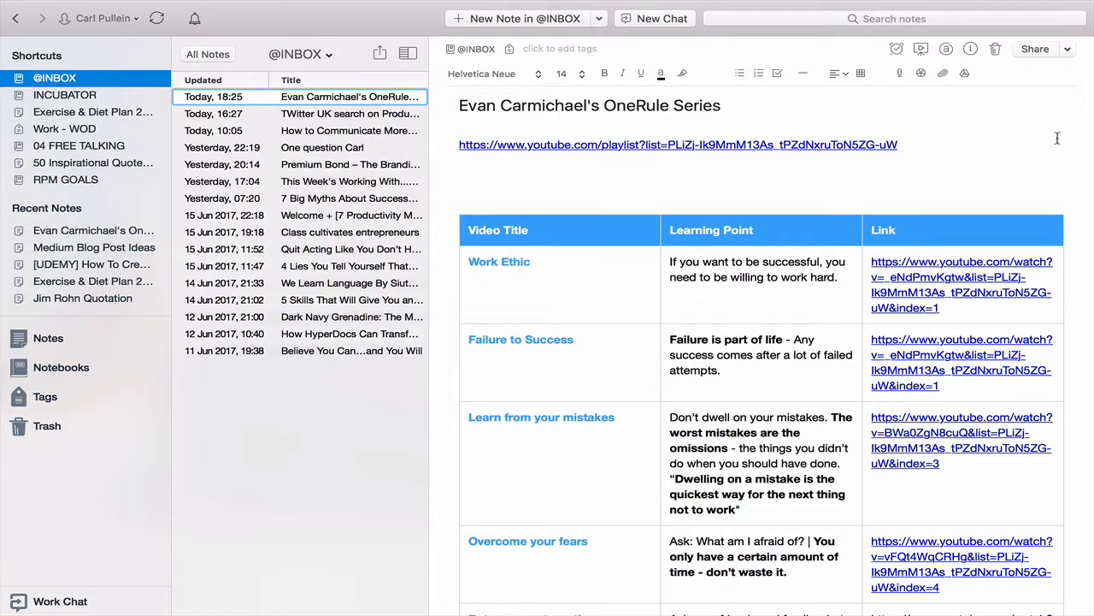
mouse_move(598, 207)
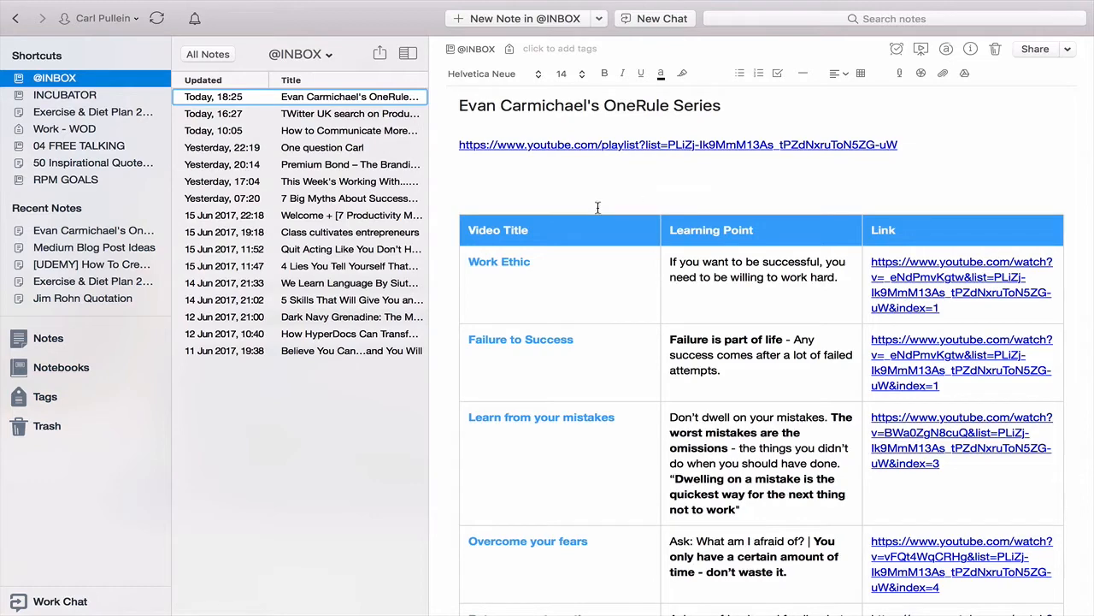
scroll("down", 3)
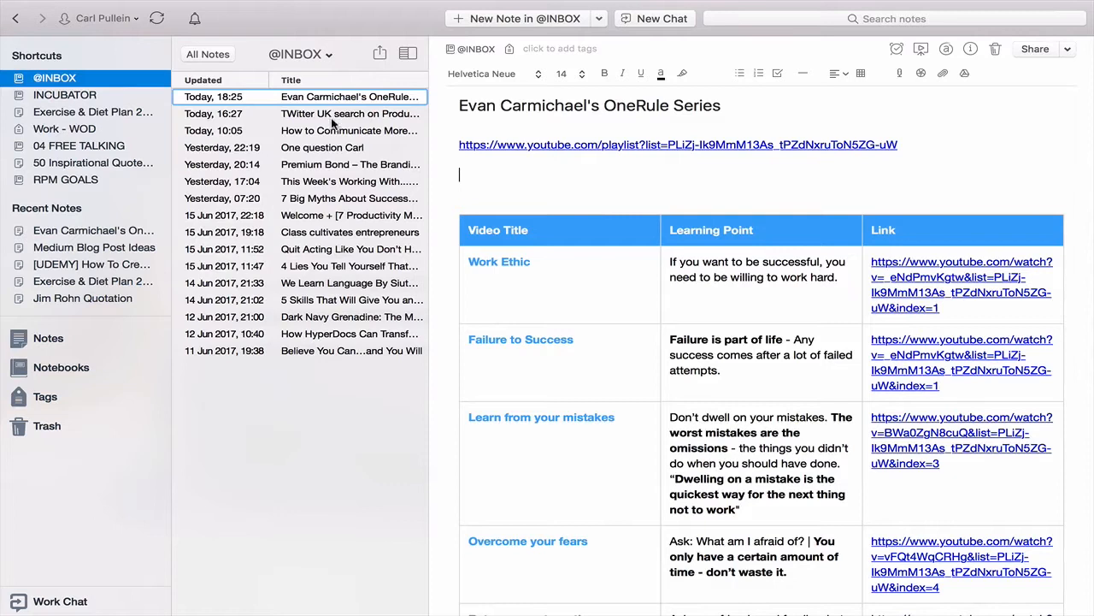
mouse_move(332, 195)
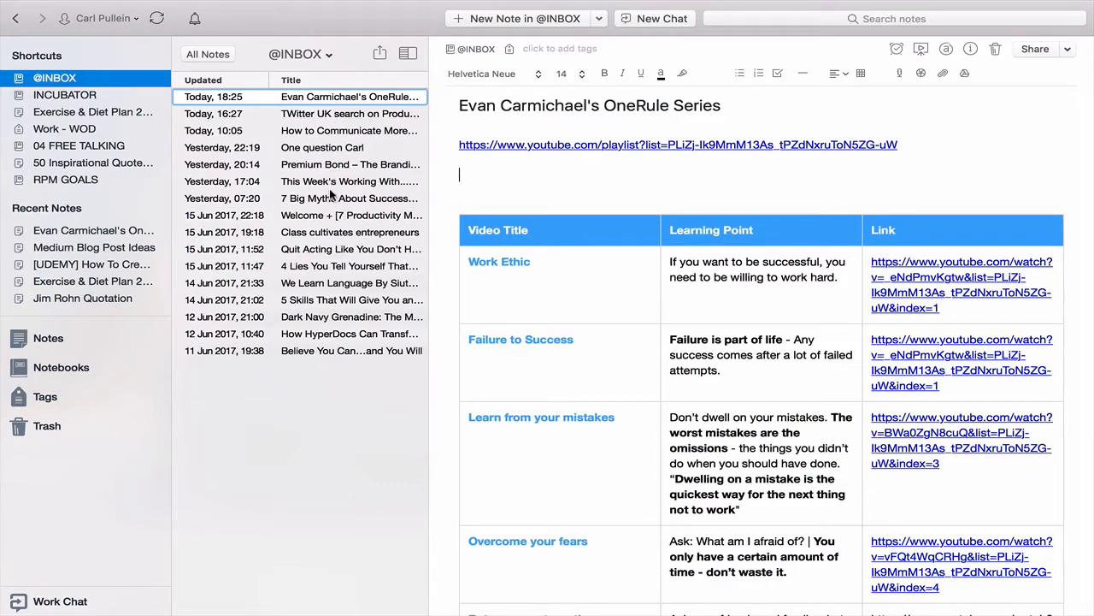
mouse_move(331, 231)
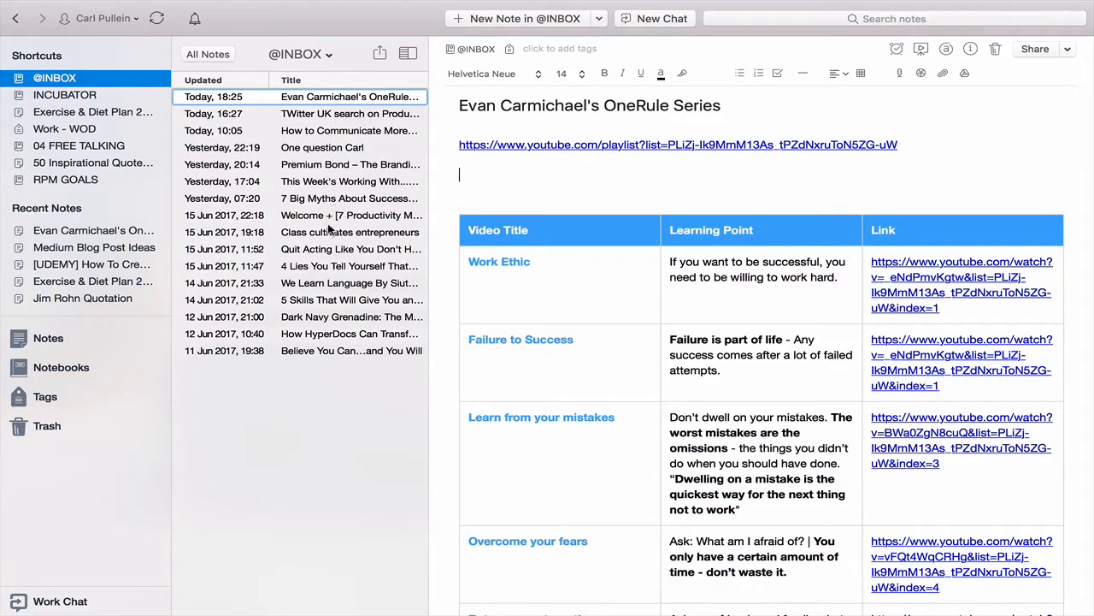
mouse_move(333, 264)
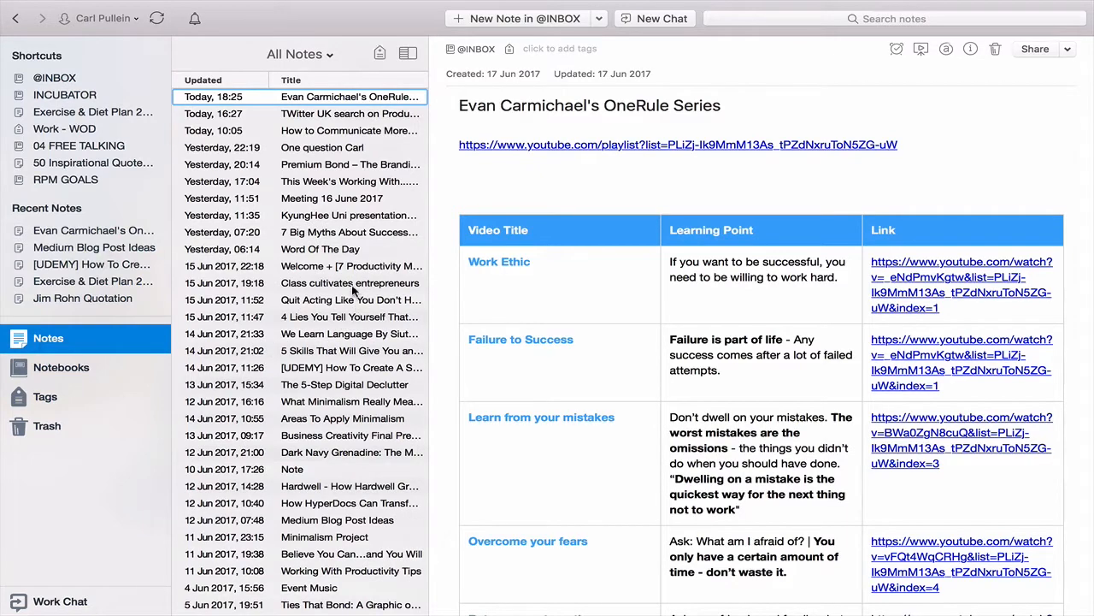
mouse_move(349, 419)
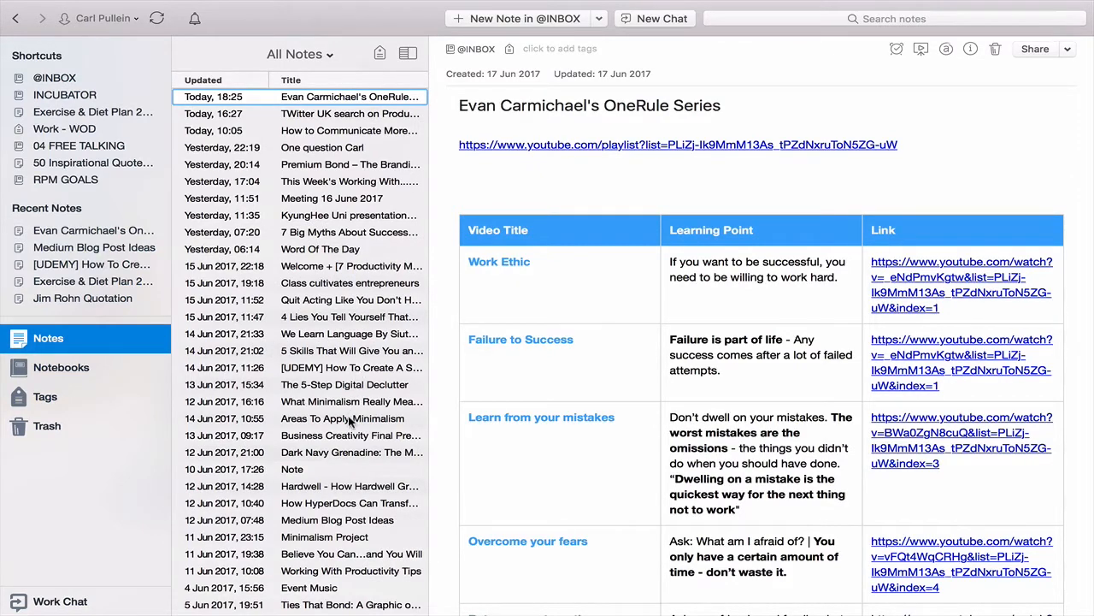
scroll("down", 3)
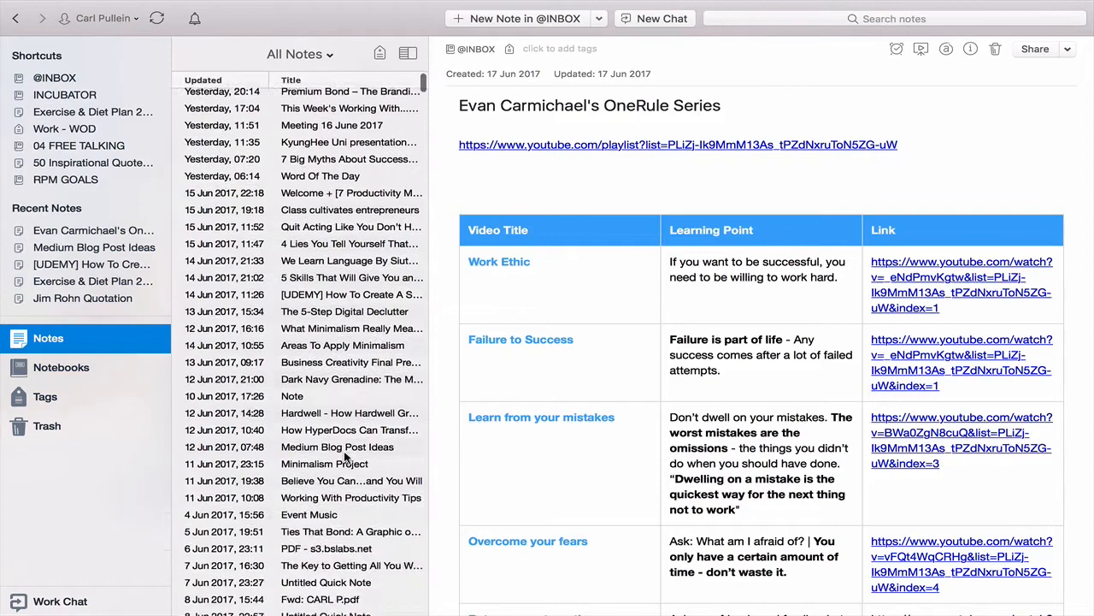
scroll("down", 3)
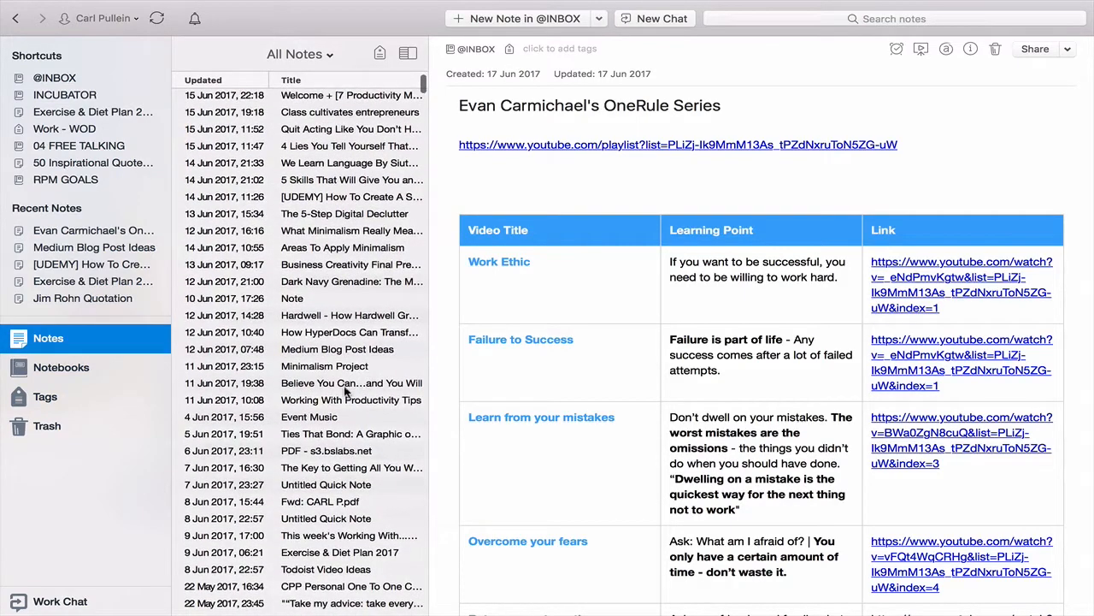
scroll("down", 3)
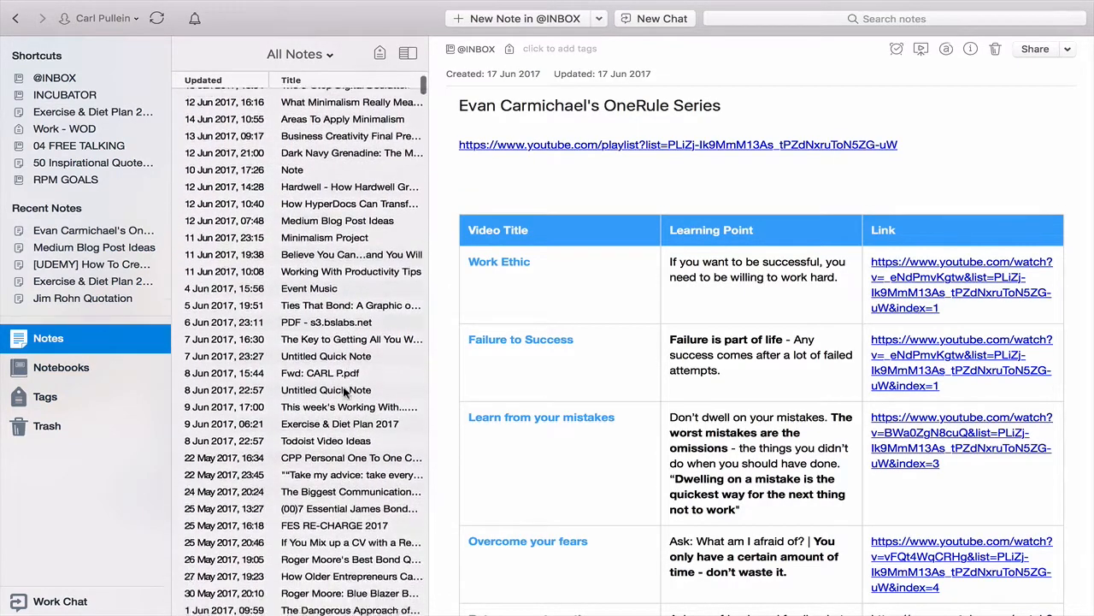
scroll("down", 3)
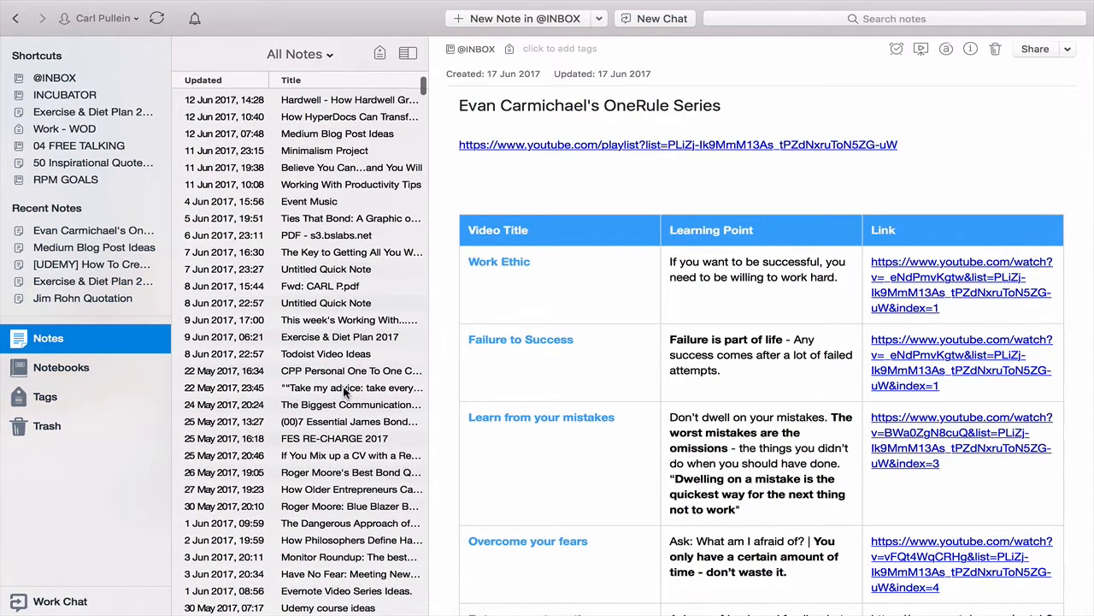
scroll("up", 3)
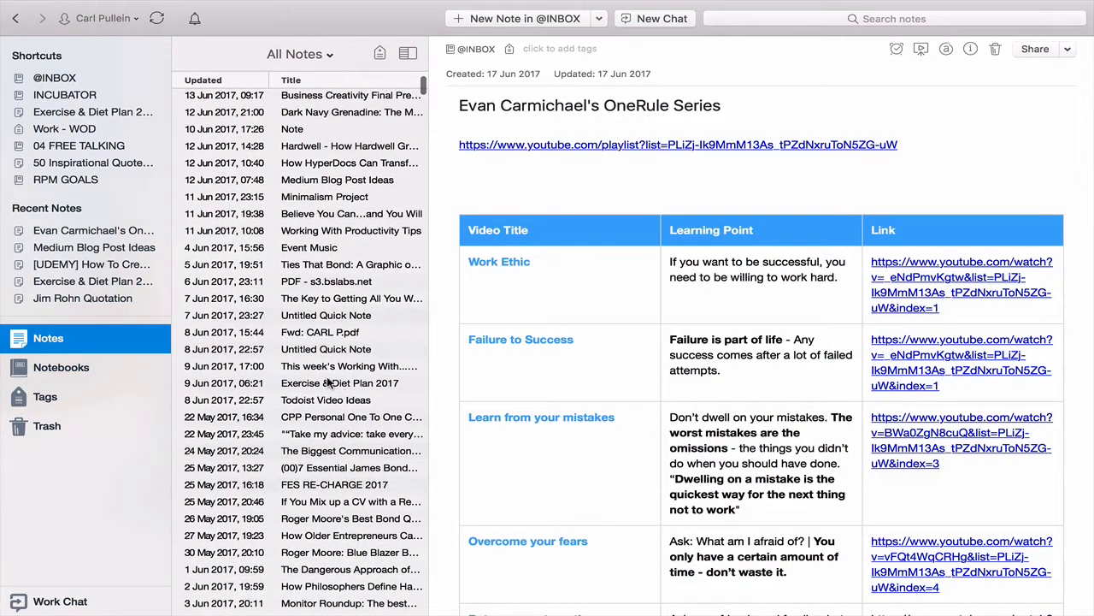
scroll("down", 3)
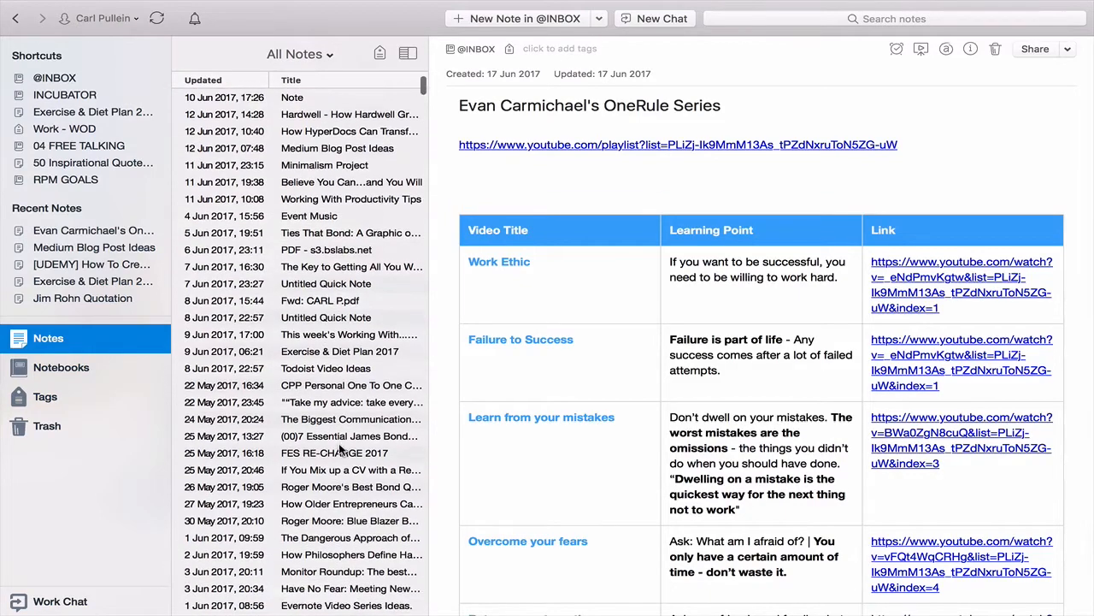
scroll("up", 3)
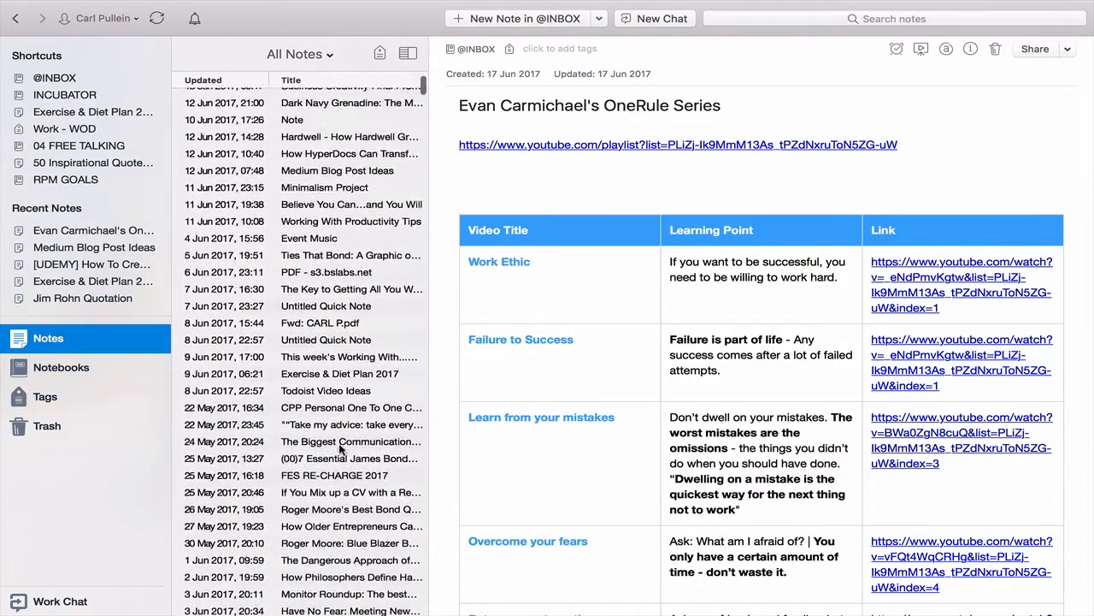
scroll("up", 3)
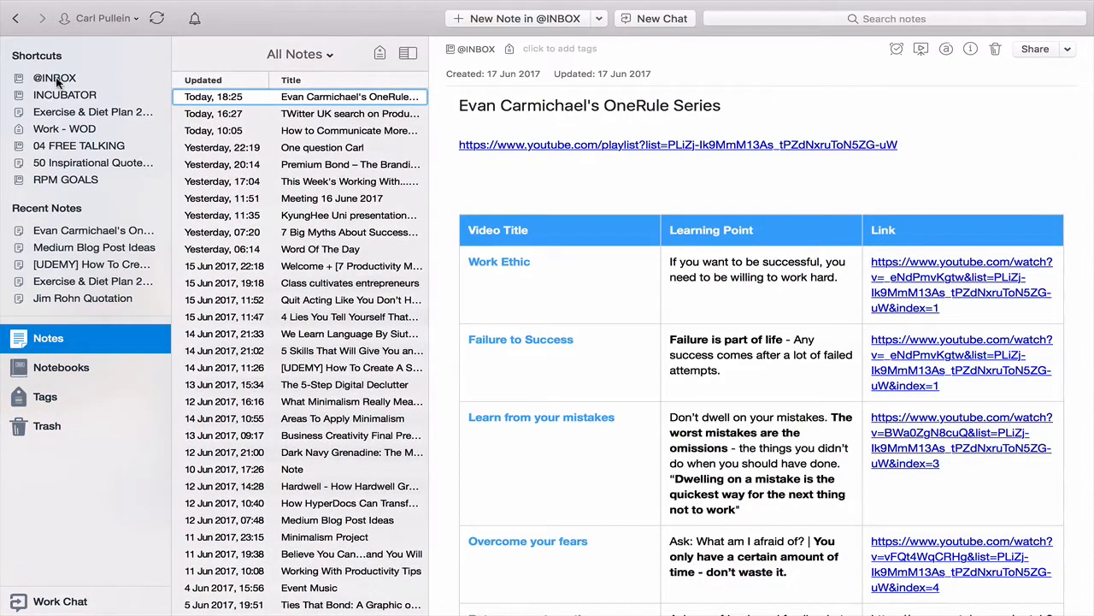
left_click(54, 78)
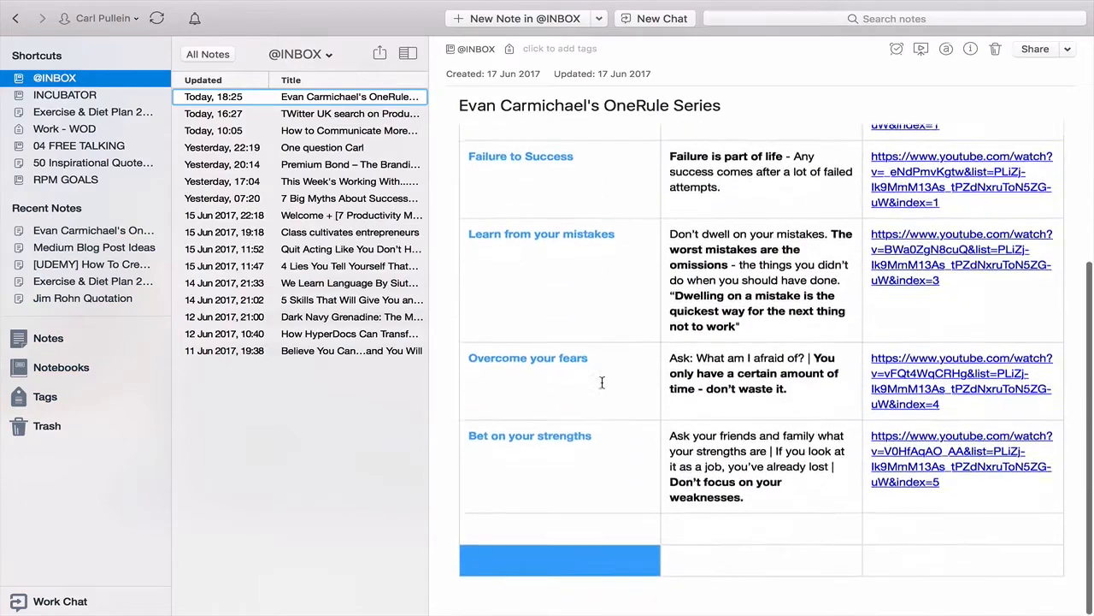
scroll("up", 3)
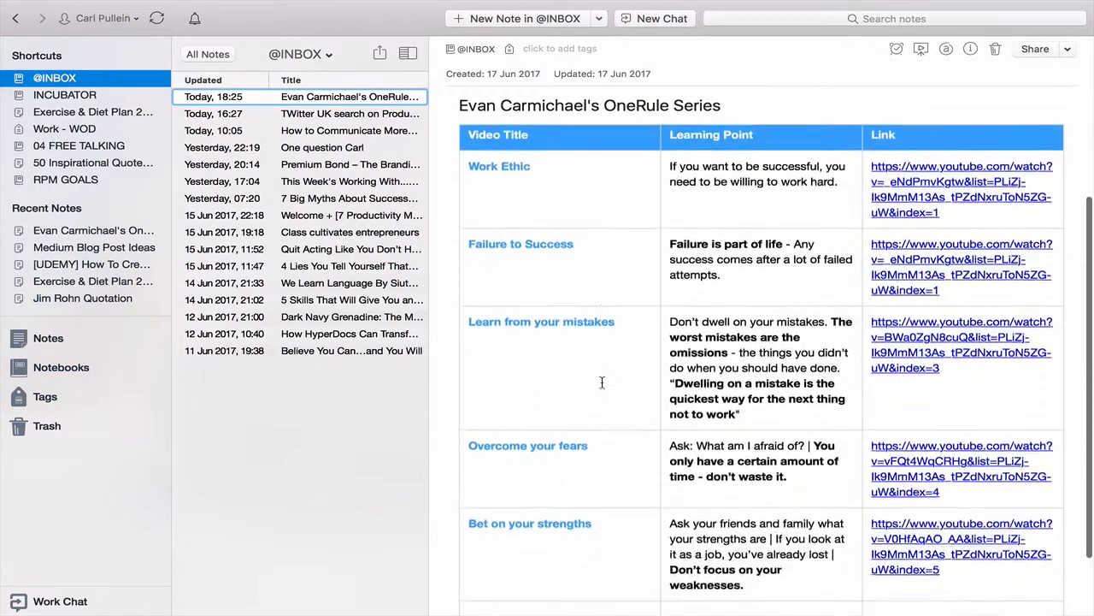
scroll("down", 3)
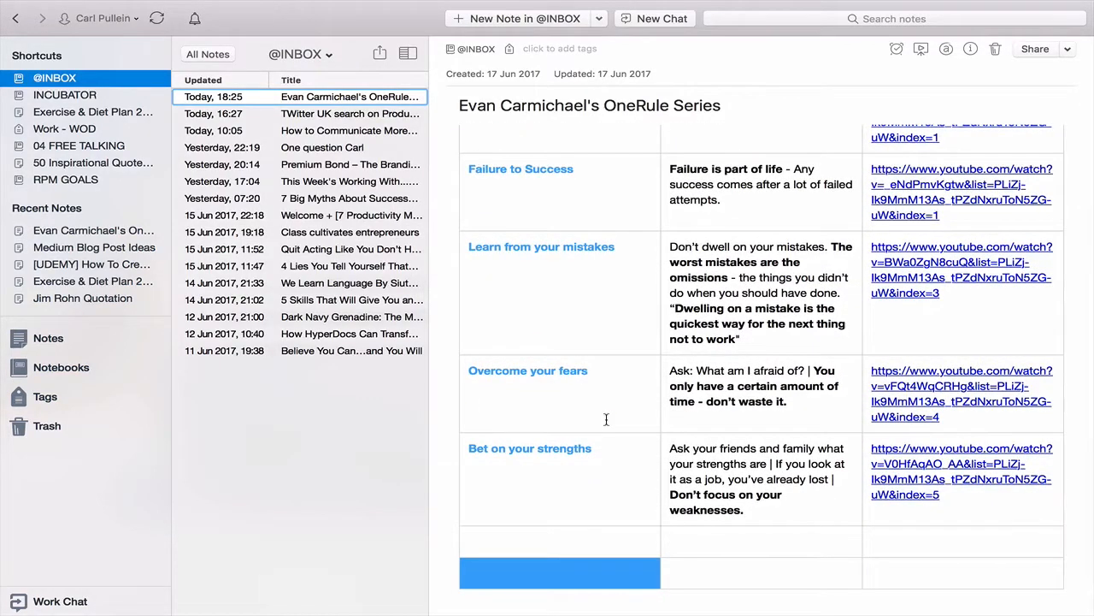
mouse_move(926, 78)
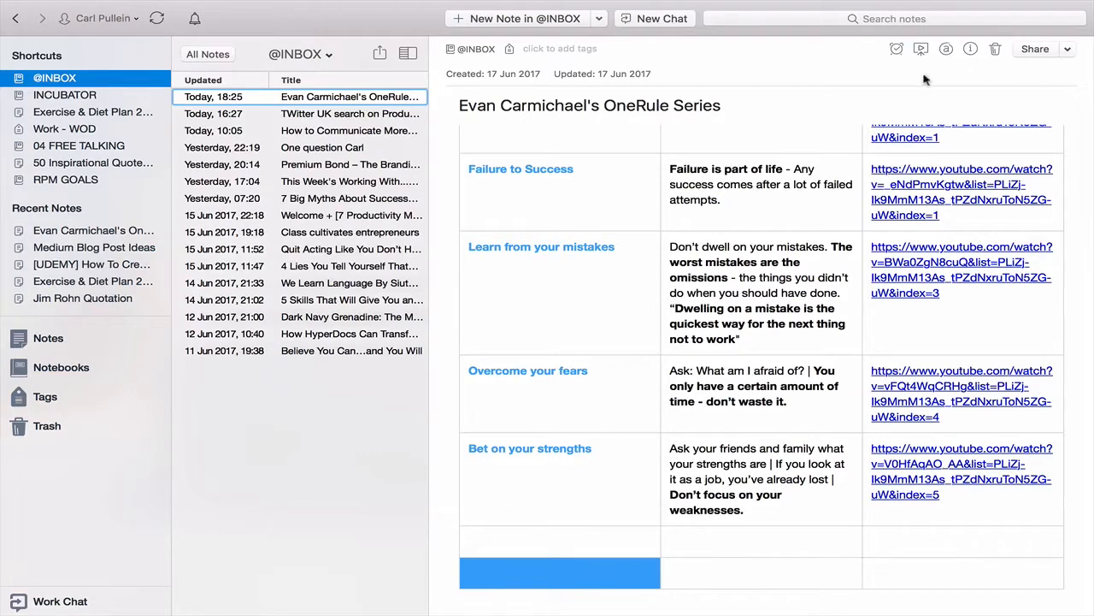
mouse_move(190, 101)
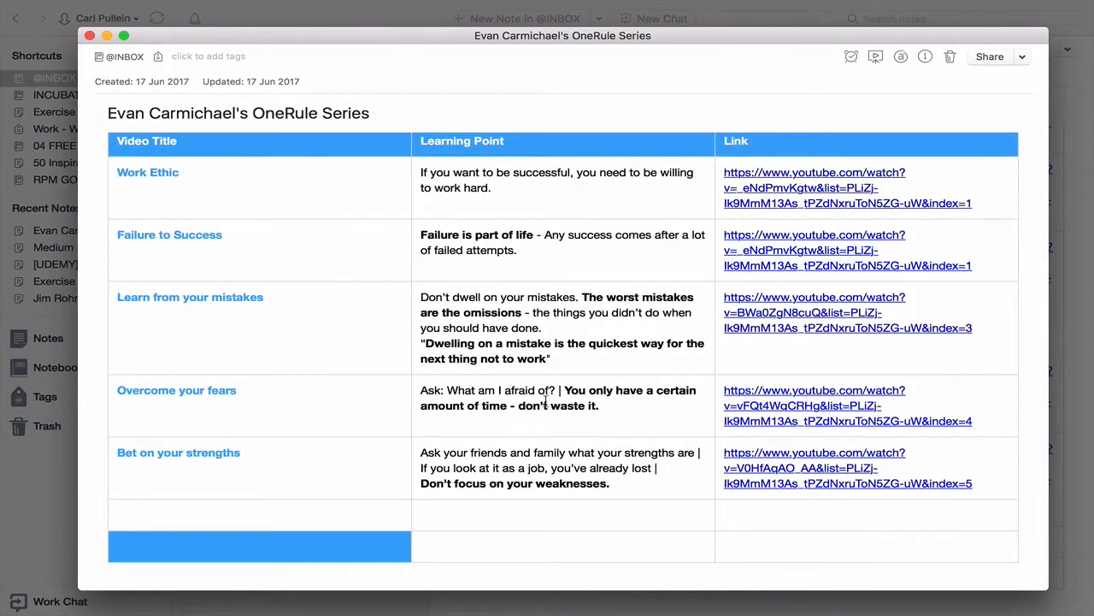
mouse_move(540, 431)
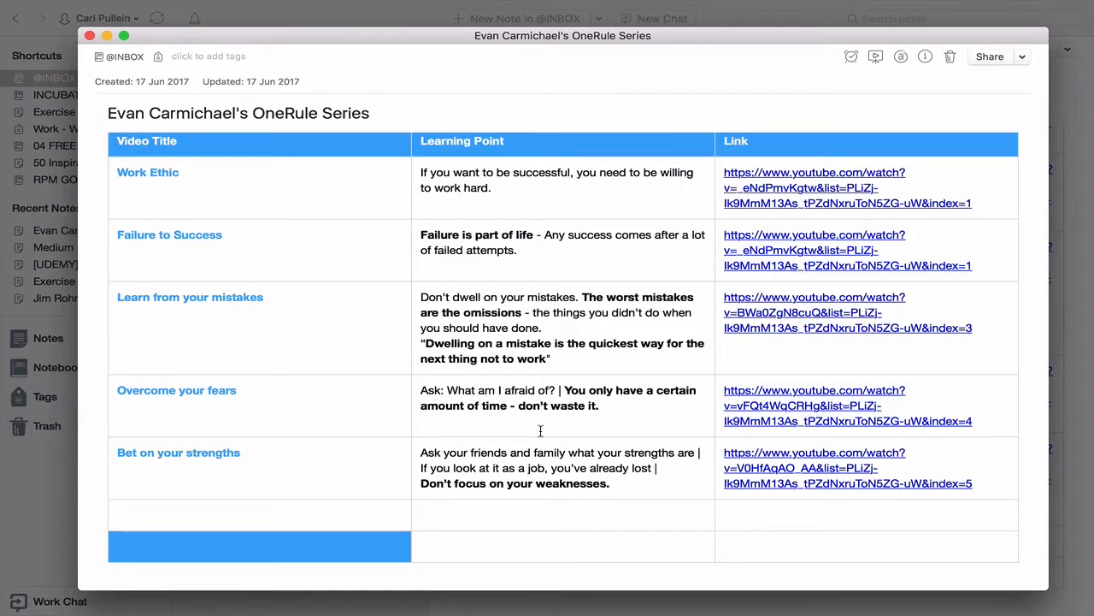
mouse_move(975, 395)
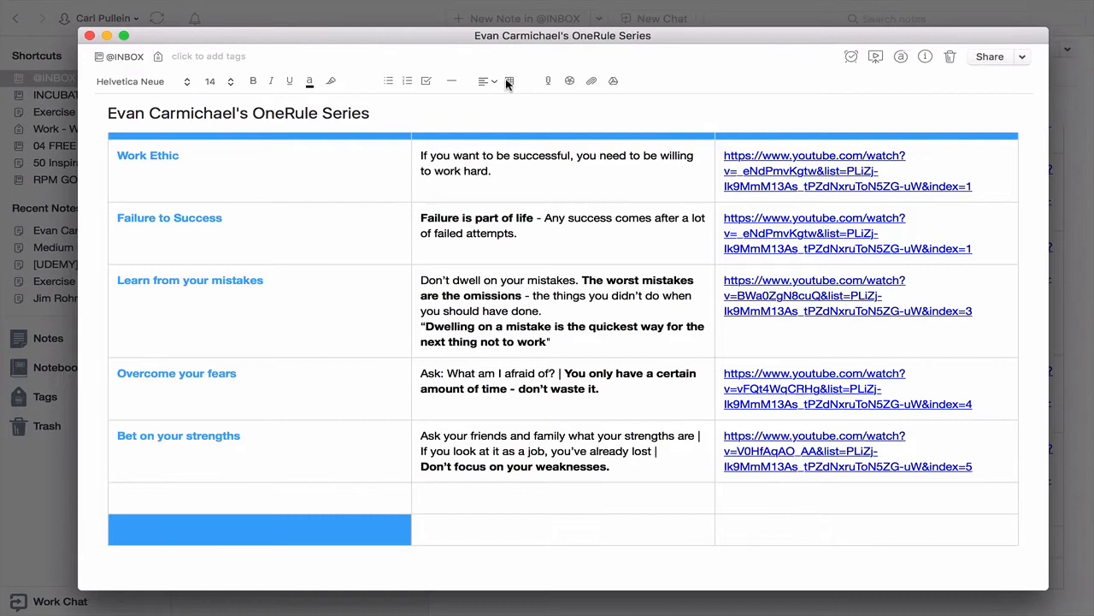
- Insert a new three-column table below the OneRule table, then cancel its Table Properties
left_click(510, 81)
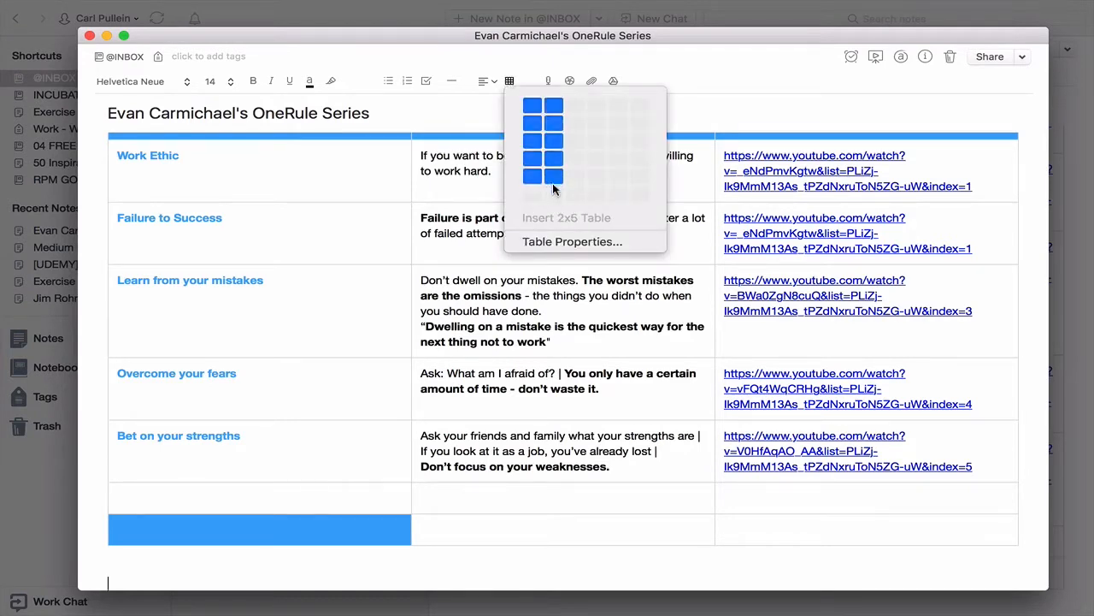
mouse_move(572, 140)
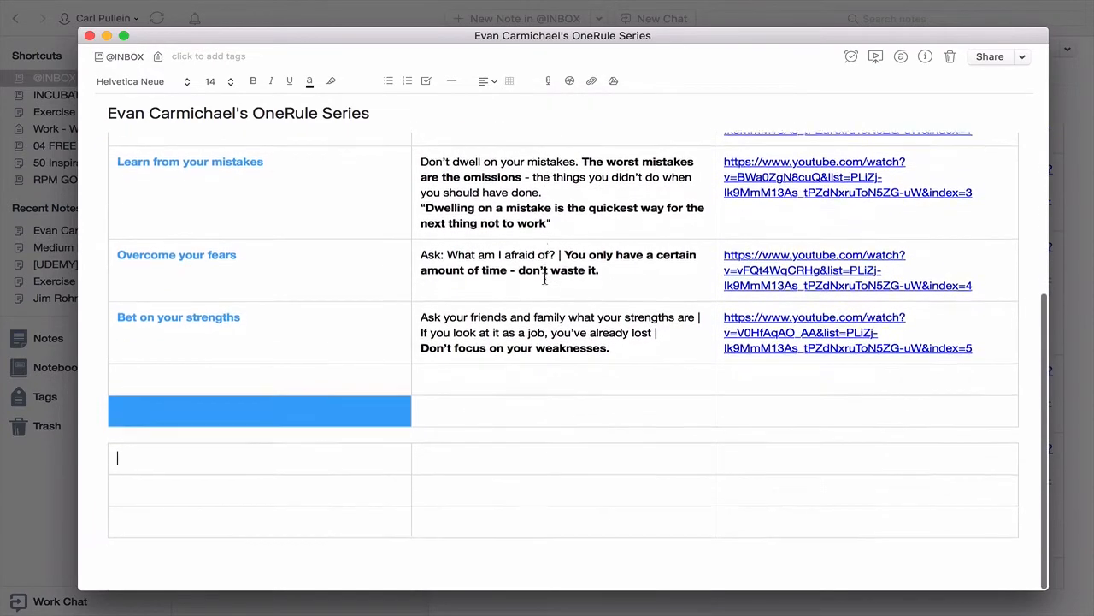
scroll("down", 3)
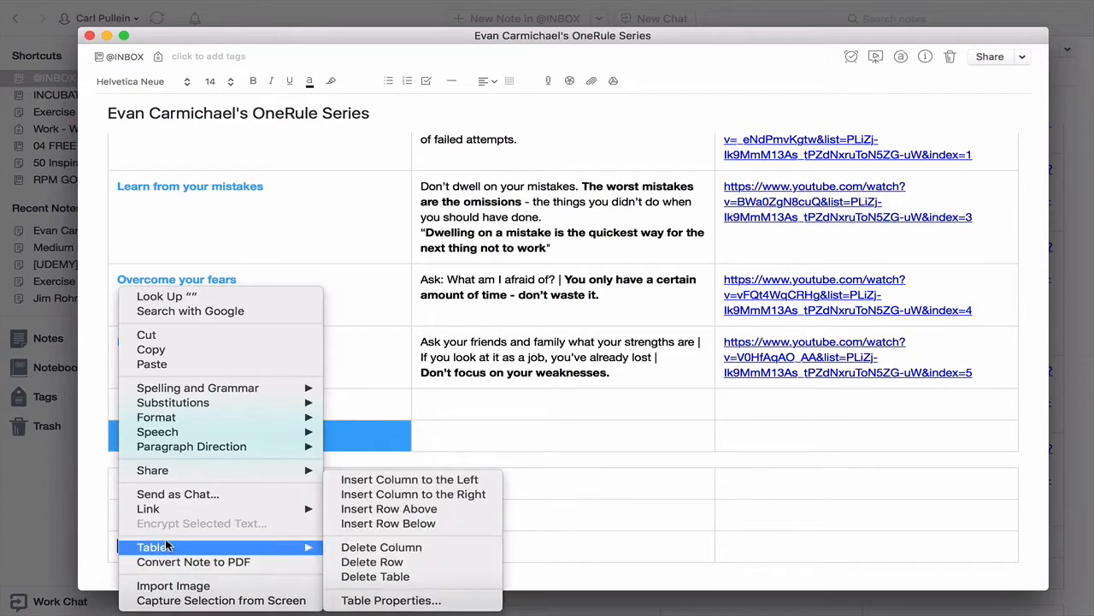
left_click(391, 599)
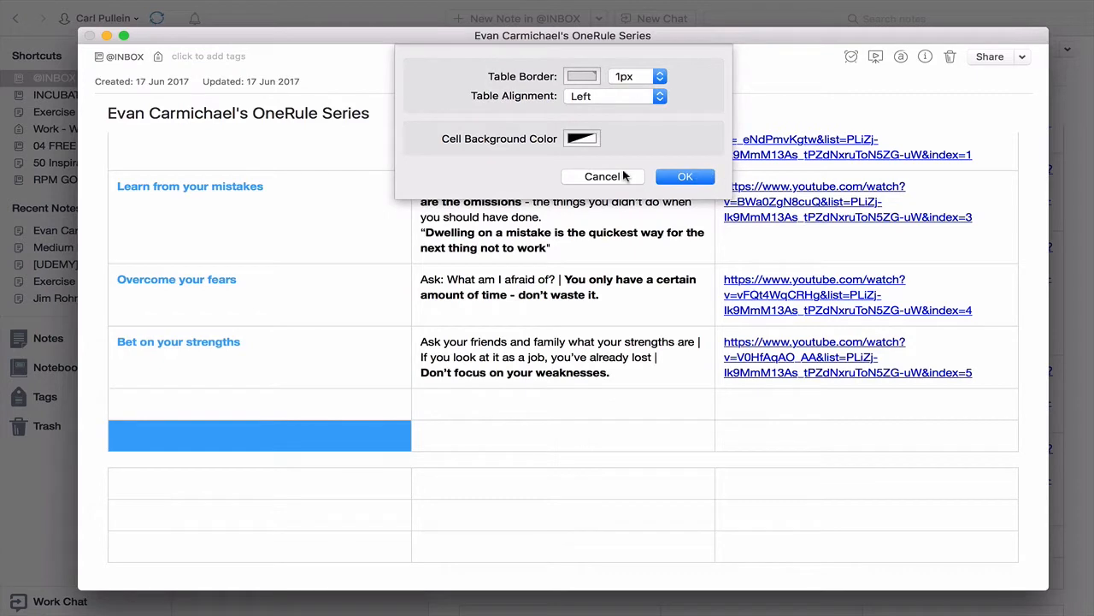
left_click(684, 176)
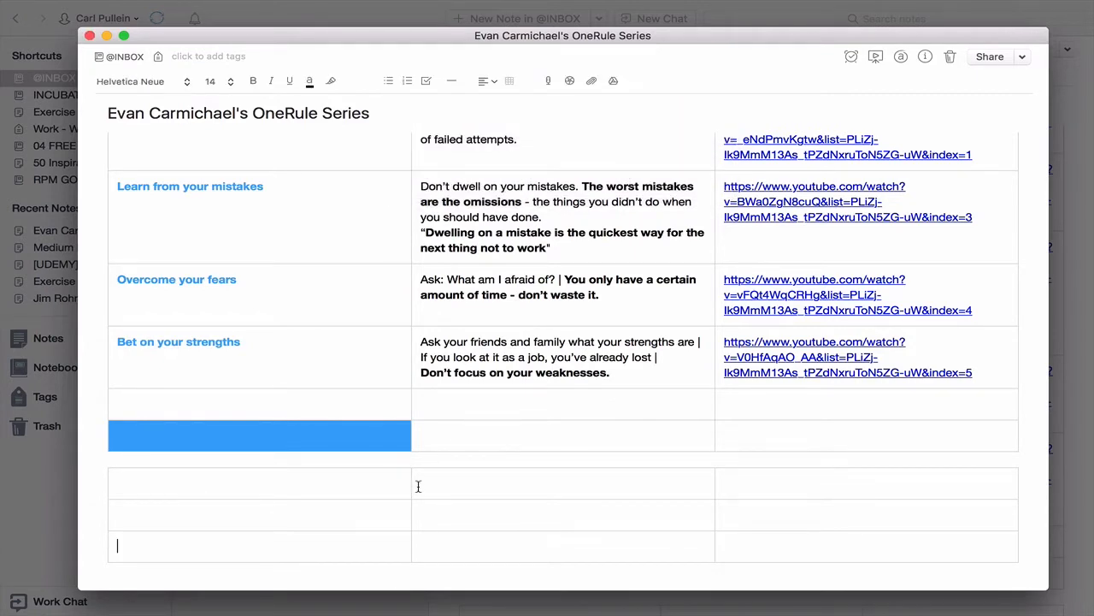
mouse_move(95, 482)
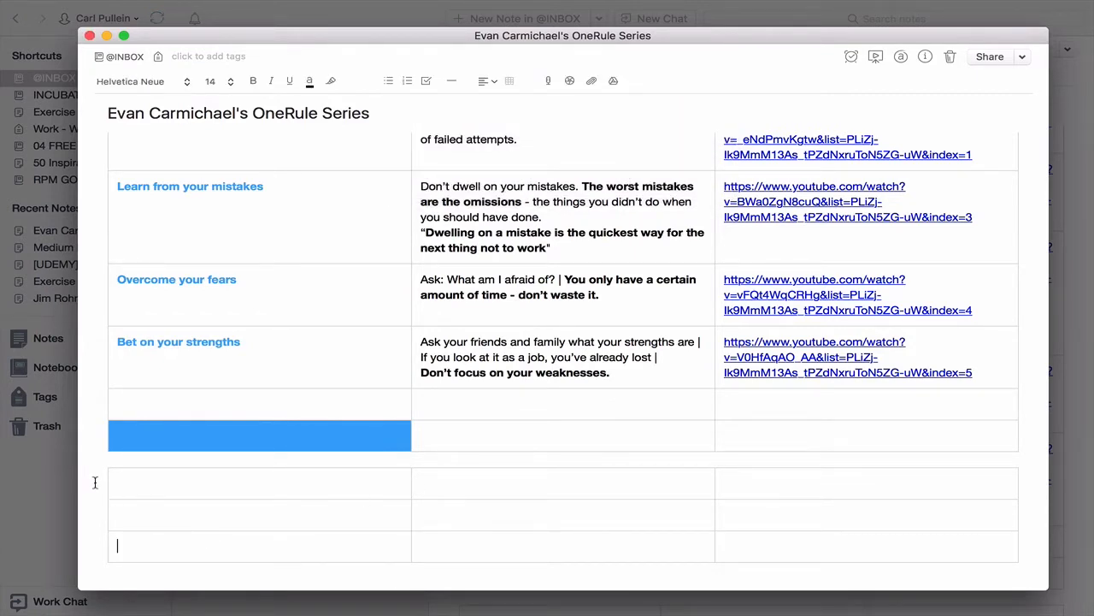
scroll("up", 3)
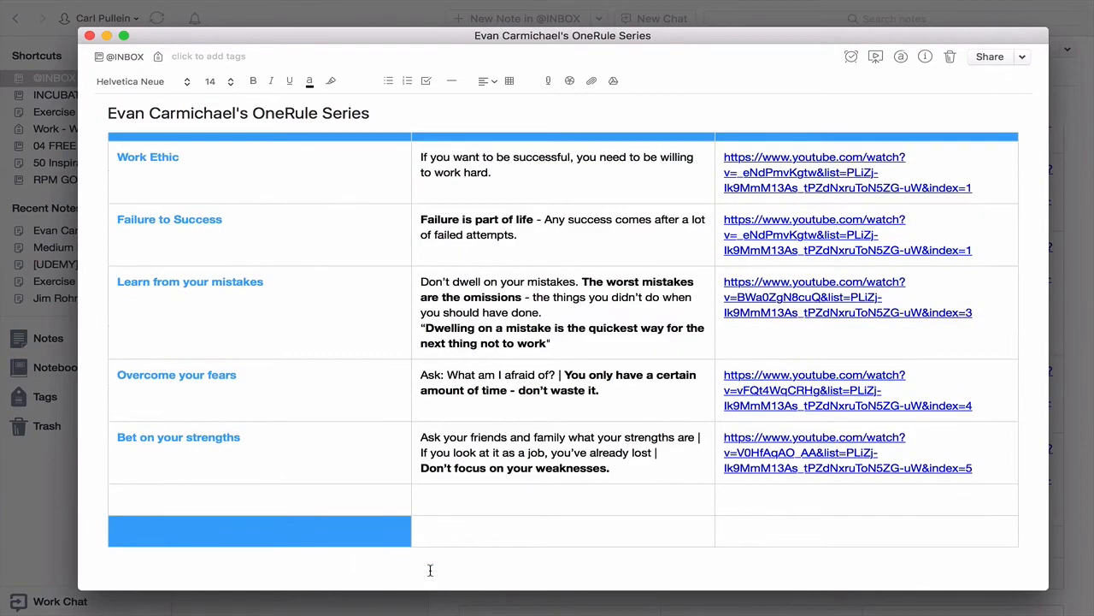